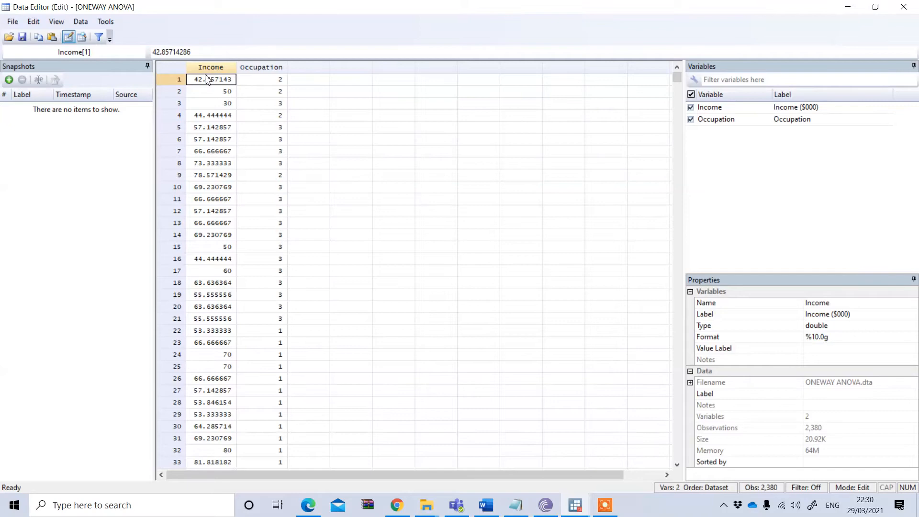
- View Occupation's value label in the Variables Manager: 1 Business, 2 Government, 3 Private
left_click(551, 52)
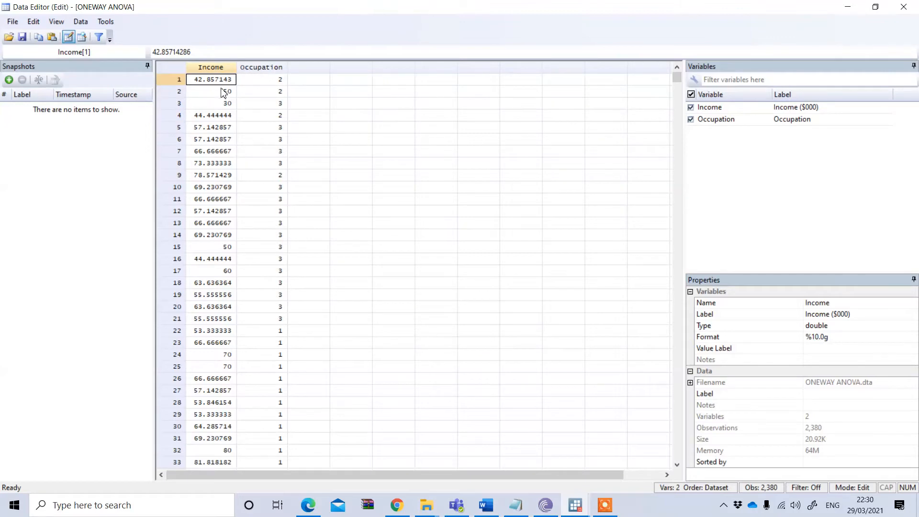
mouse_move(206, 100)
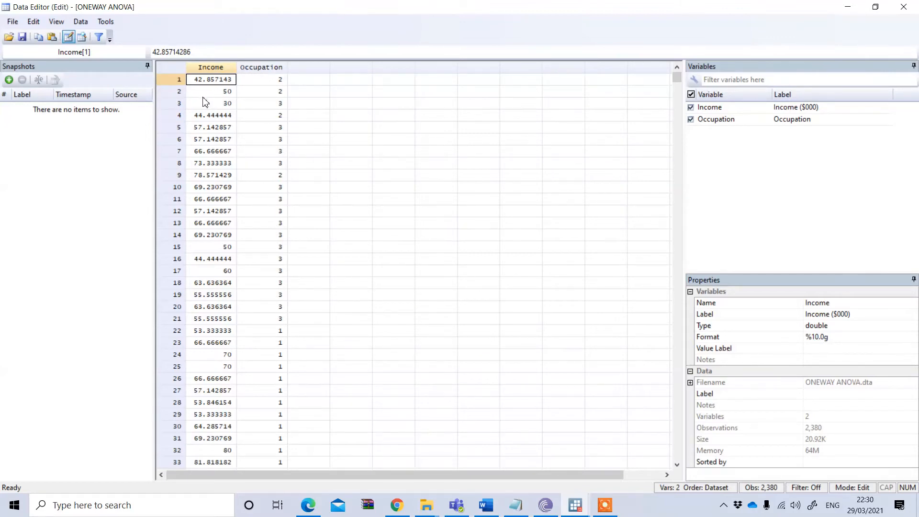
mouse_move(226, 108)
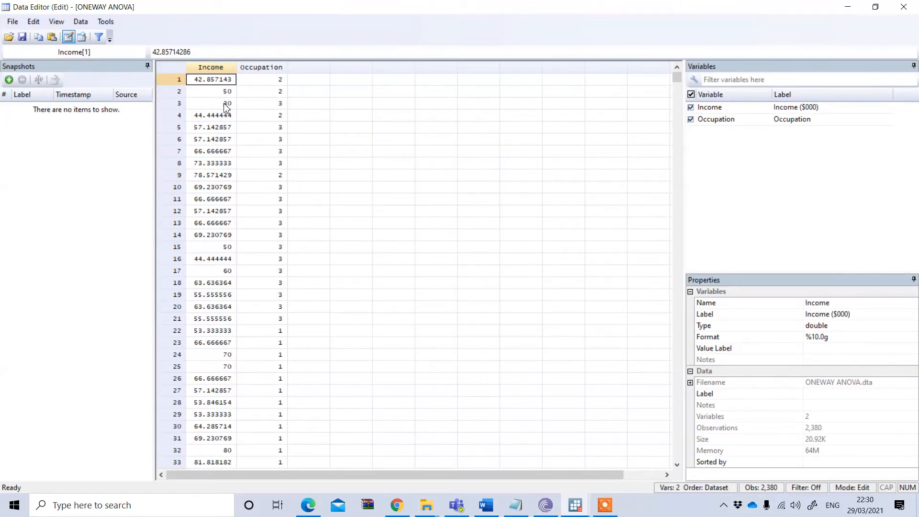
mouse_move(277, 82)
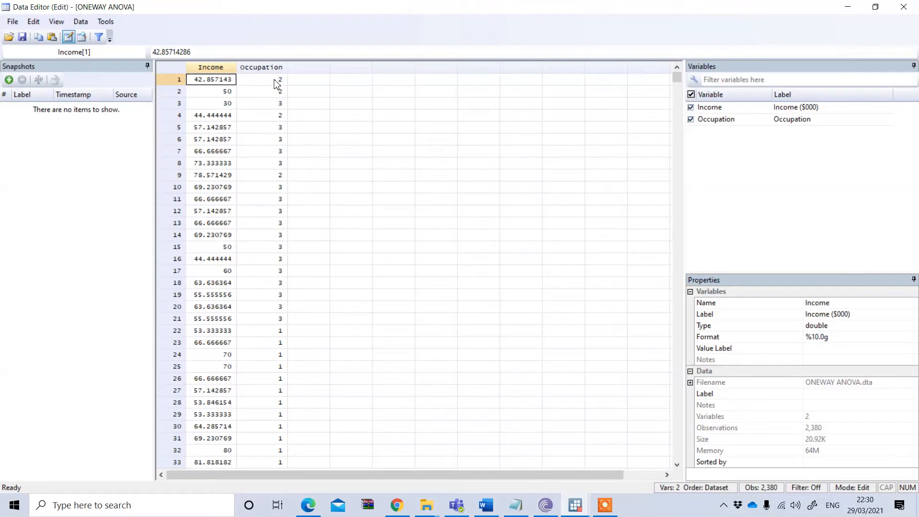
mouse_move(281, 190)
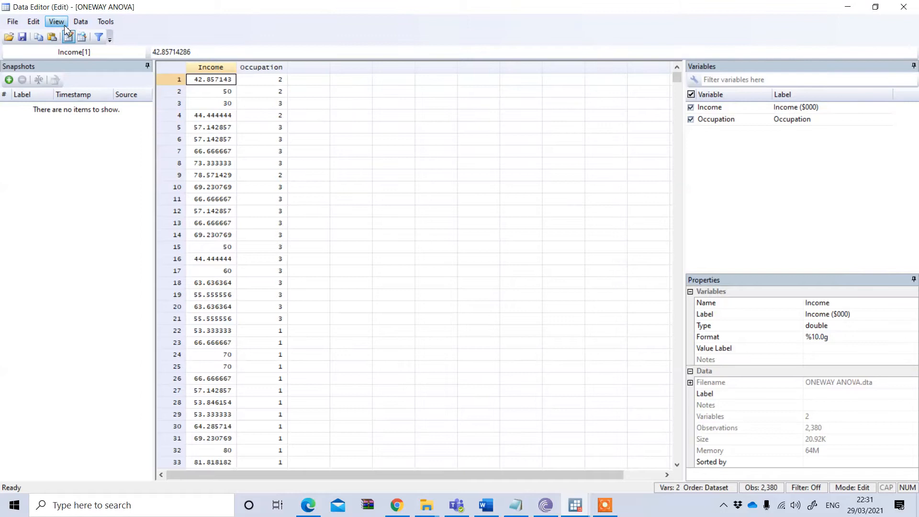
left_click(81, 21)
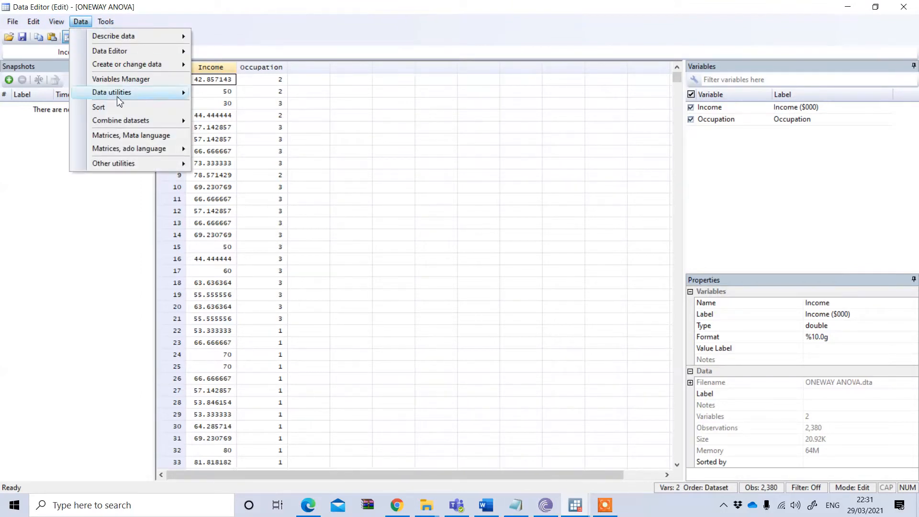
left_click(121, 78)
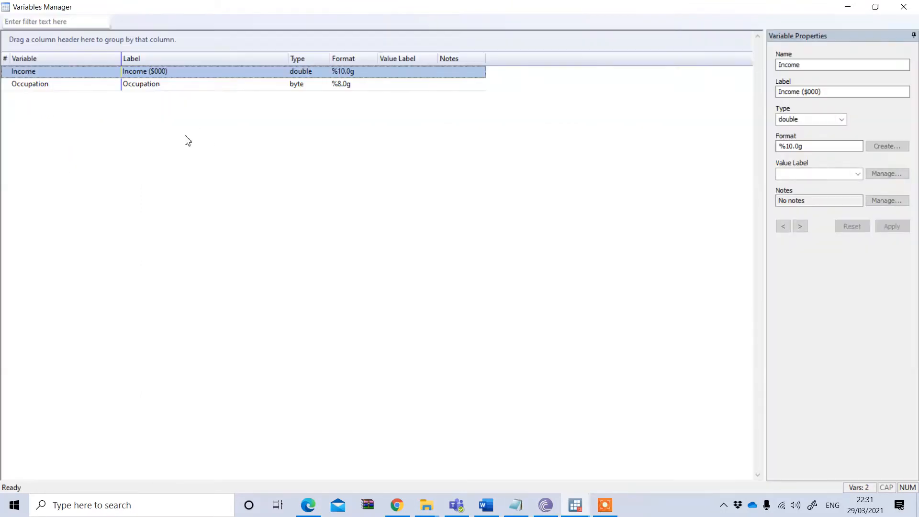
left_click(29, 83)
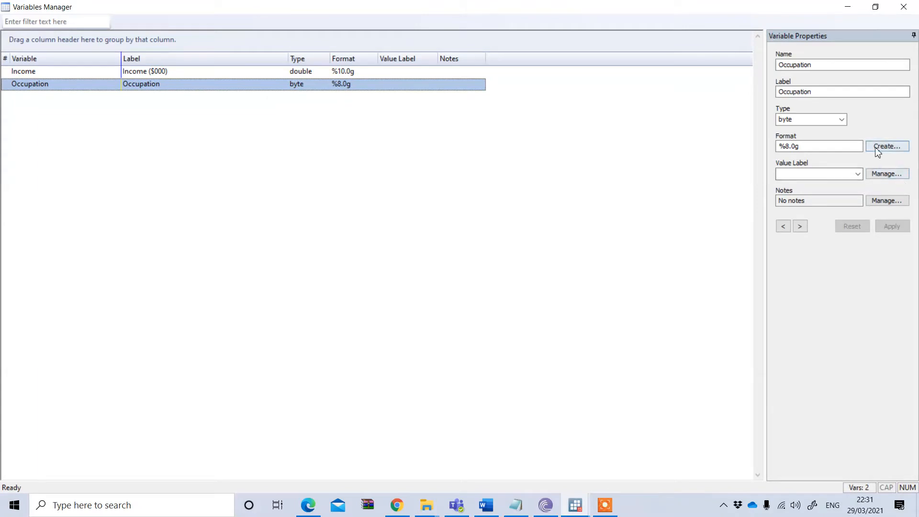
mouse_move(887, 173)
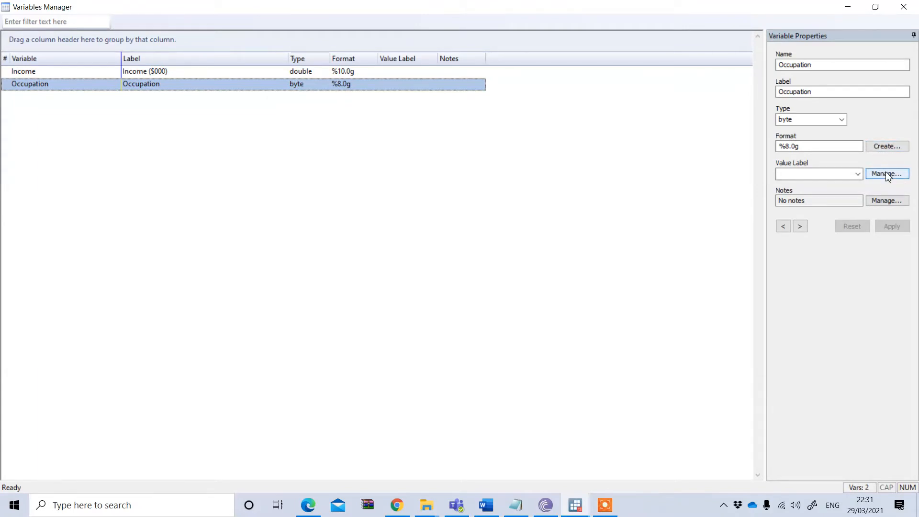
left_click(886, 173)
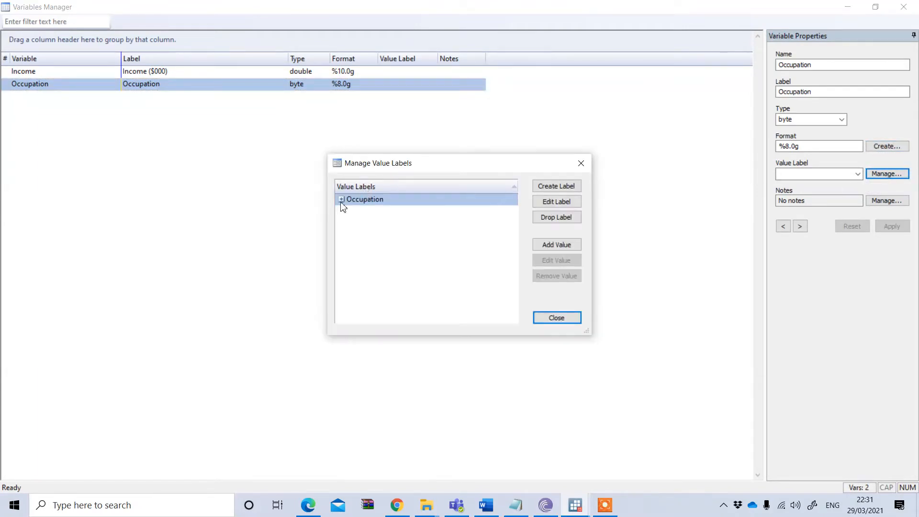
left_click(340, 199)
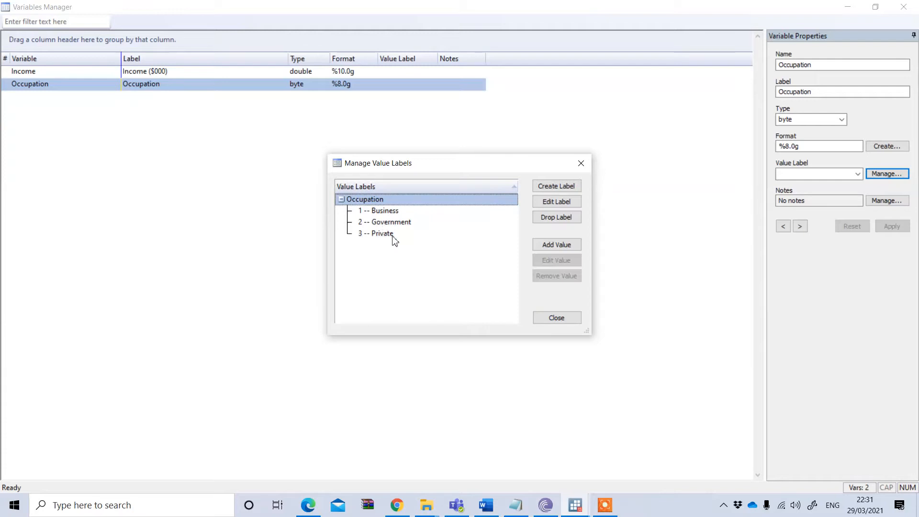
mouse_move(396, 230)
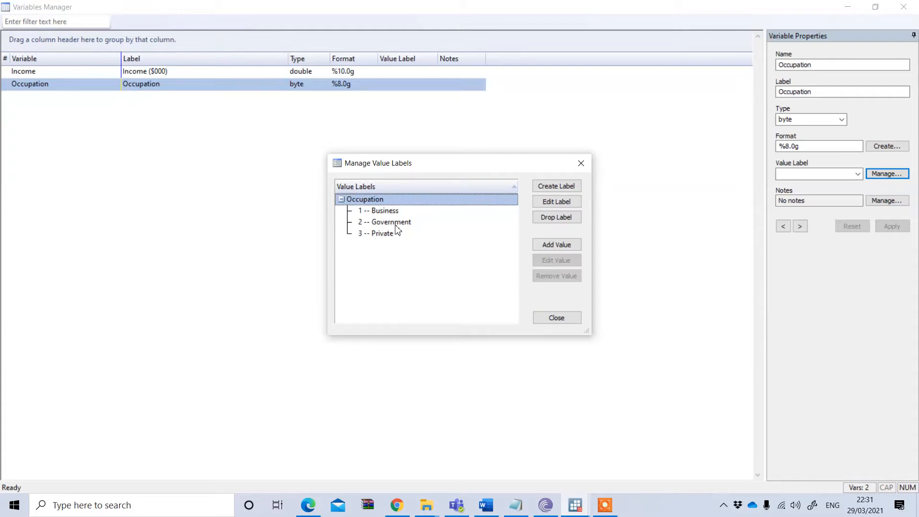
mouse_move(394, 212)
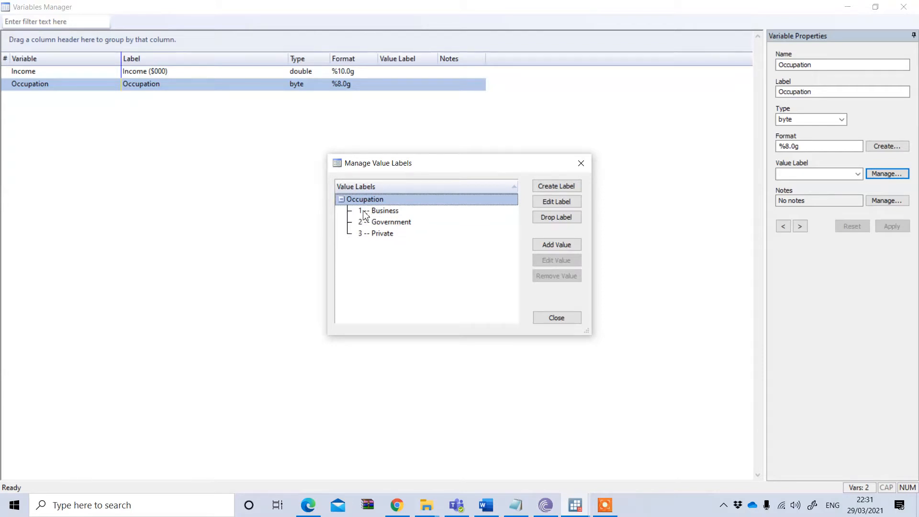
mouse_move(364, 229)
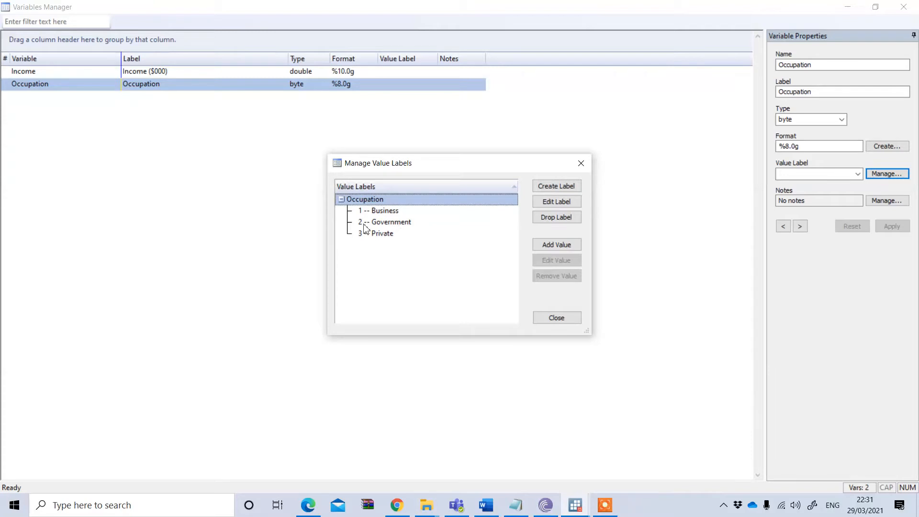
mouse_move(571, 280)
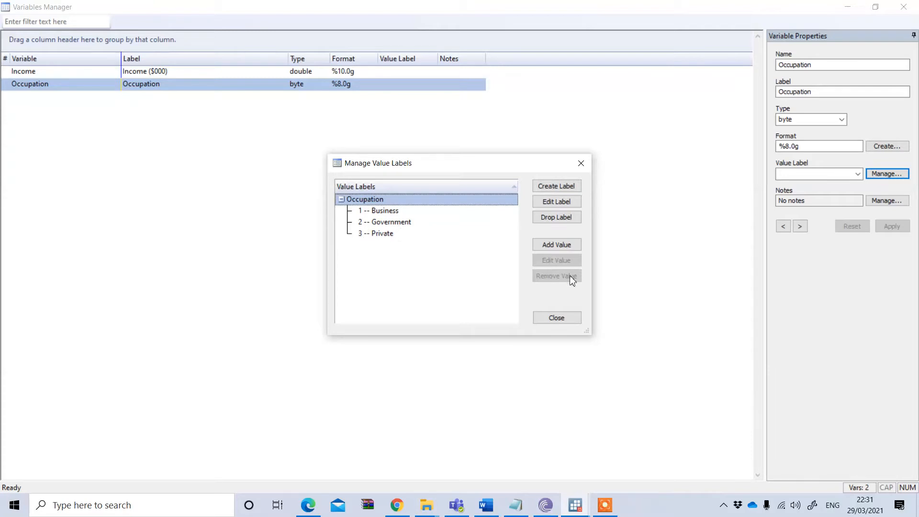
- Close the Manage Value Labels dialog and Variables Manager, returning to the Data Editor
left_click(555, 317)
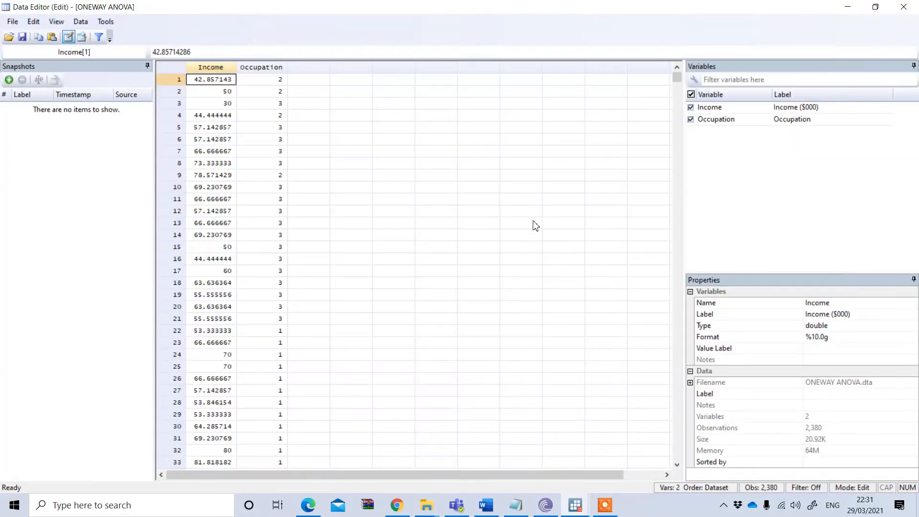
mouse_move(277, 181)
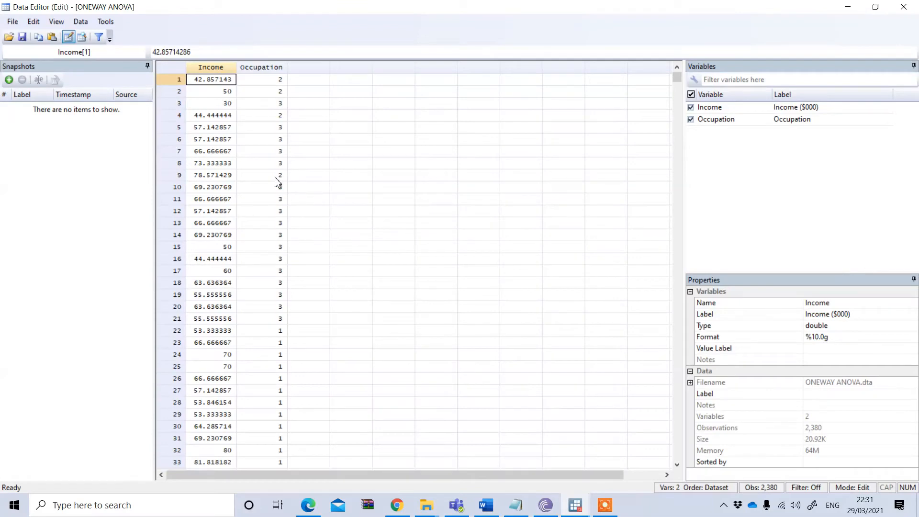
mouse_move(218, 177)
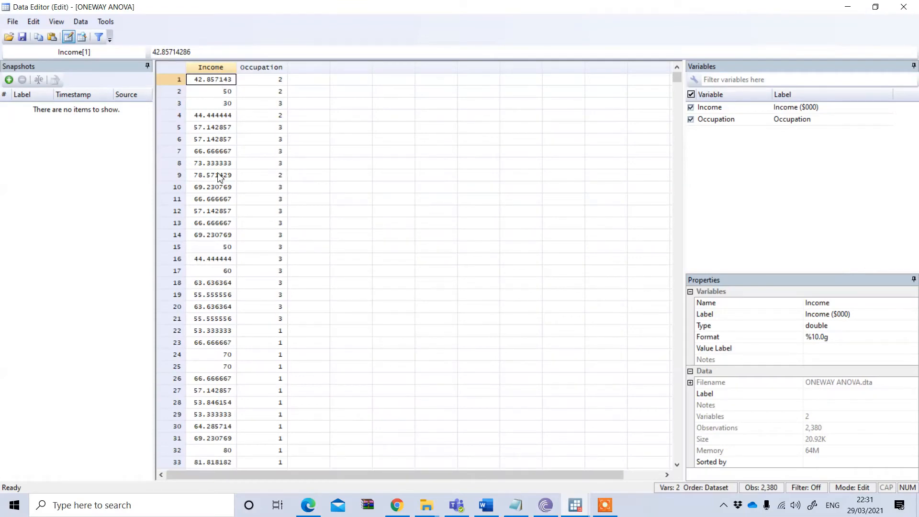
mouse_move(222, 186)
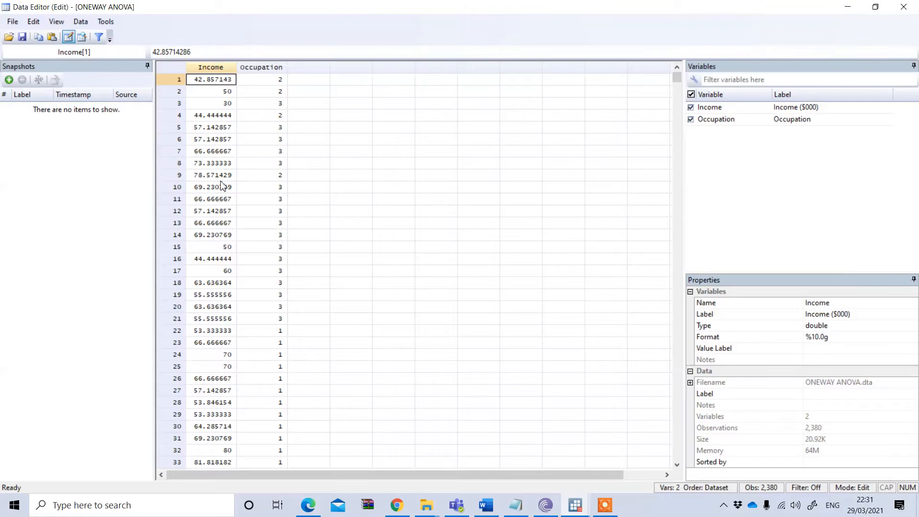
mouse_move(211, 152)
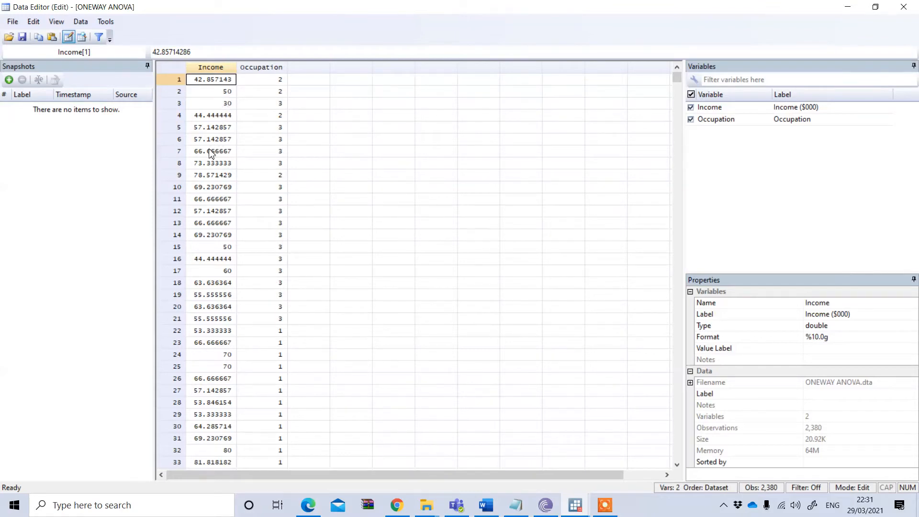
mouse_move(214, 171)
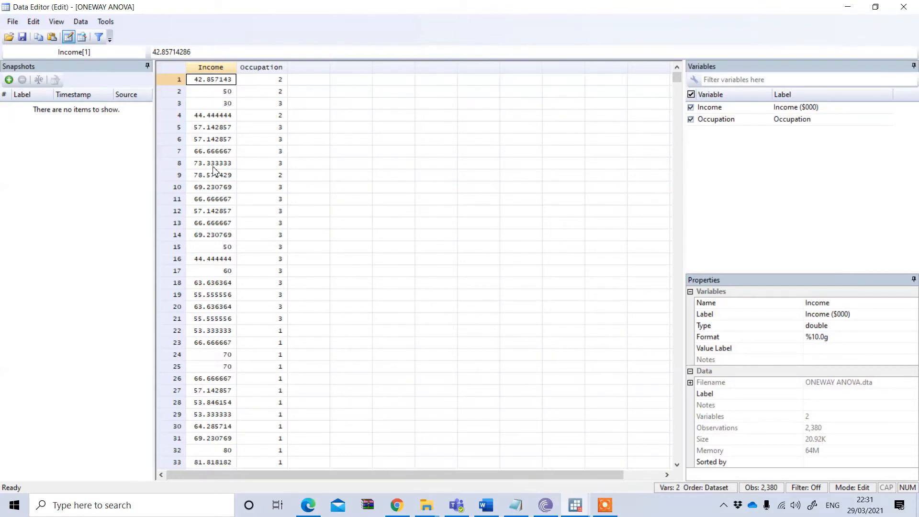
mouse_move(247, 170)
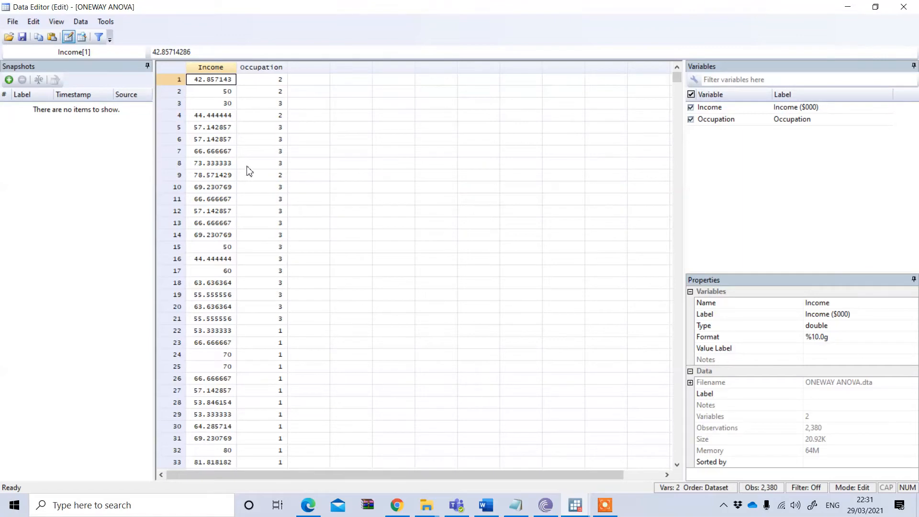
mouse_move(285, 141)
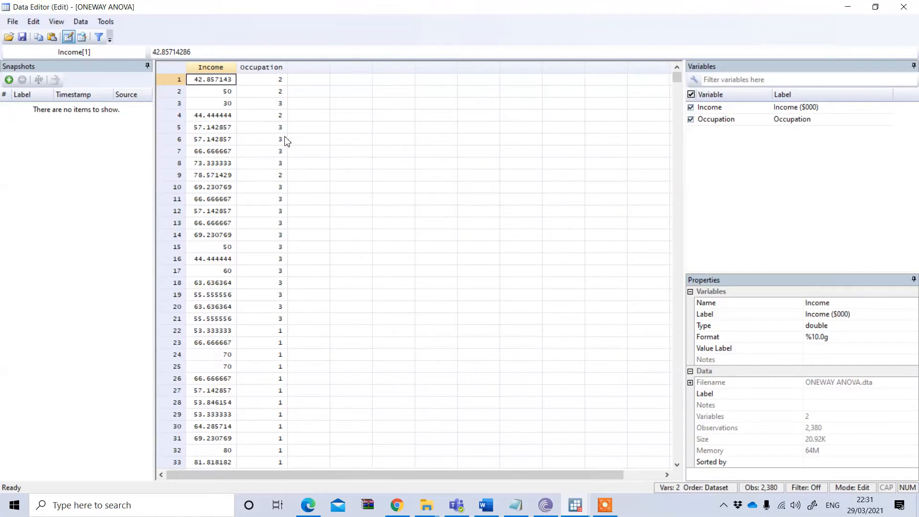
mouse_move(600, 113)
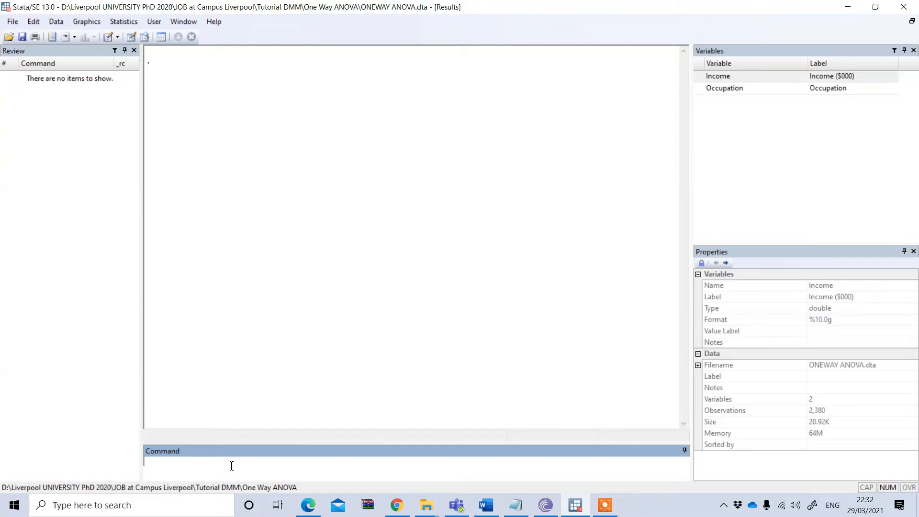
- Compose the command 'oneway Income Occupation, tabulate' in the Command window
type("o")
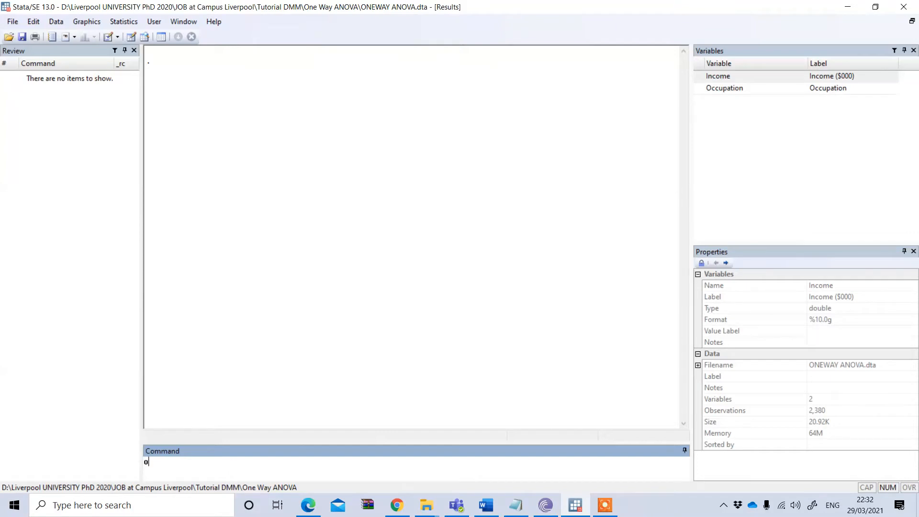
type("newa")
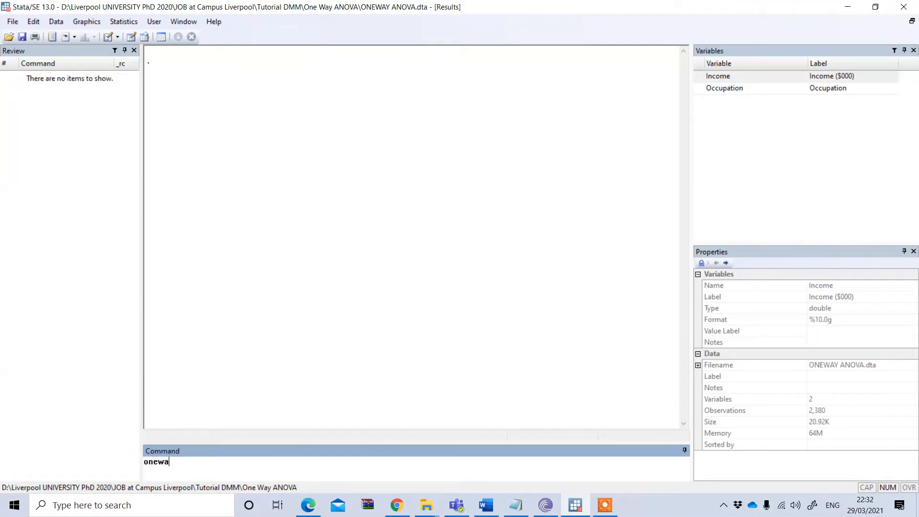
type("y")
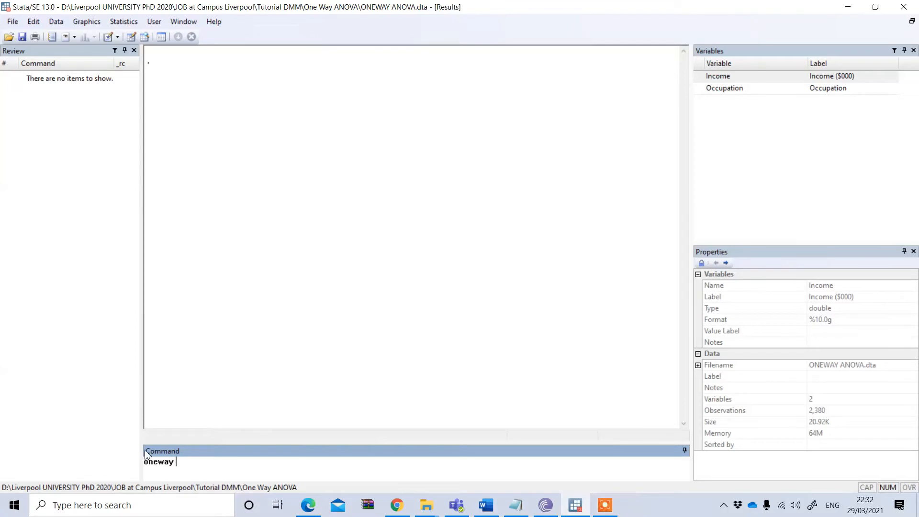
mouse_move(253, 458)
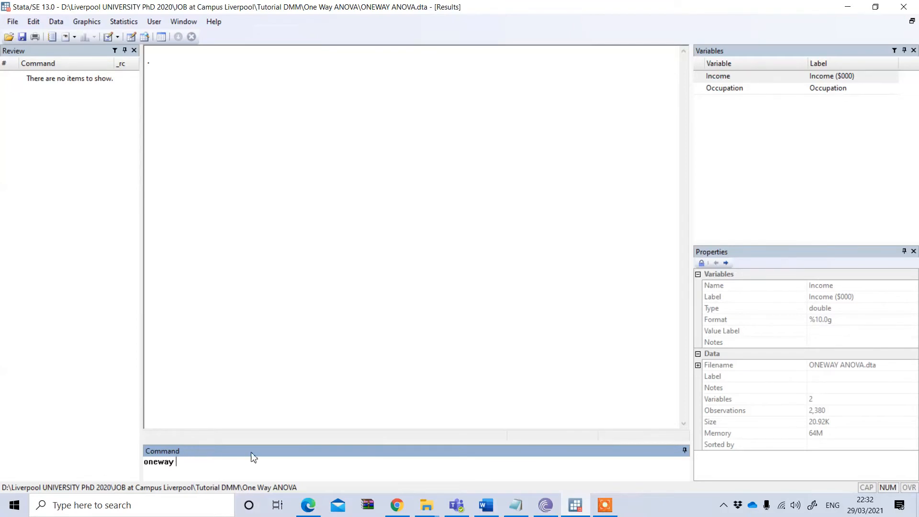
mouse_move(616, 206)
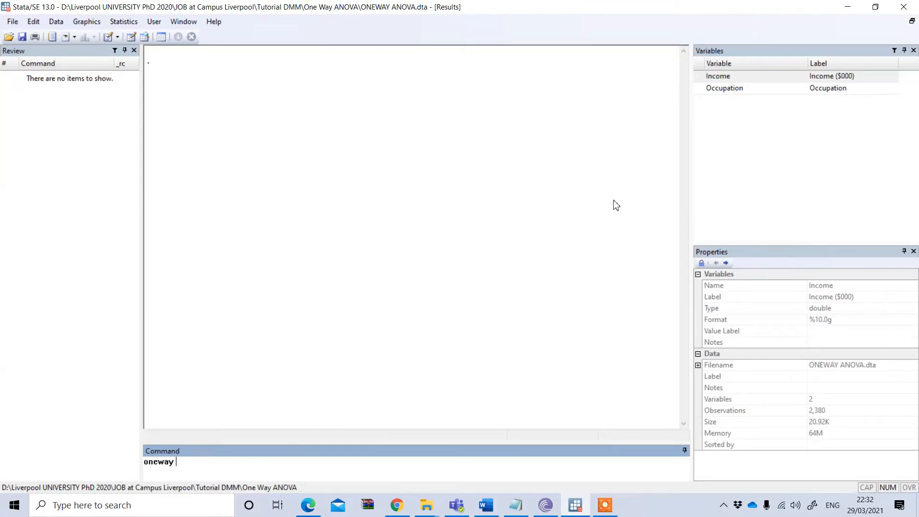
mouse_move(697, 80)
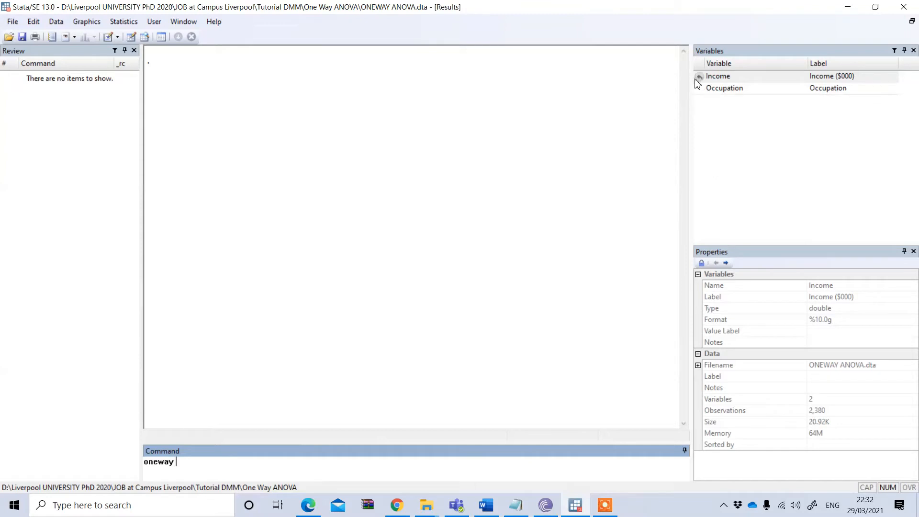
left_click(717, 76)
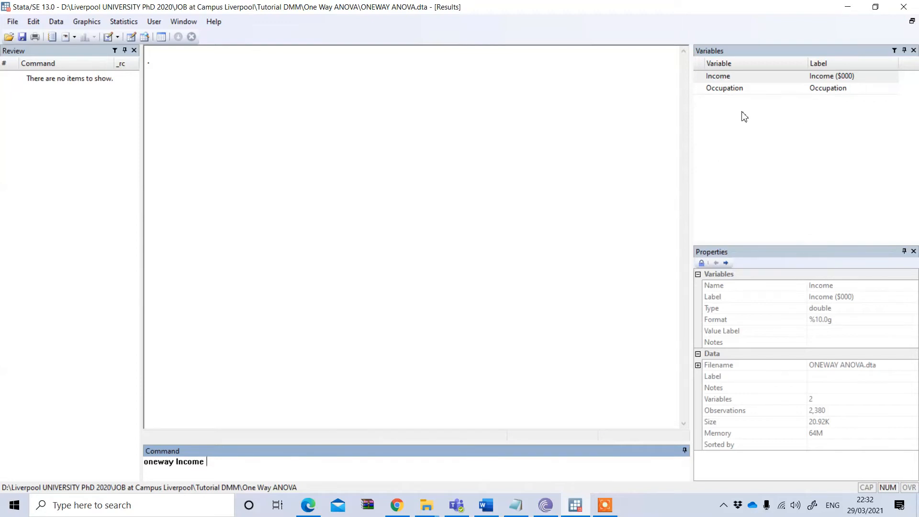
mouse_move(752, 147)
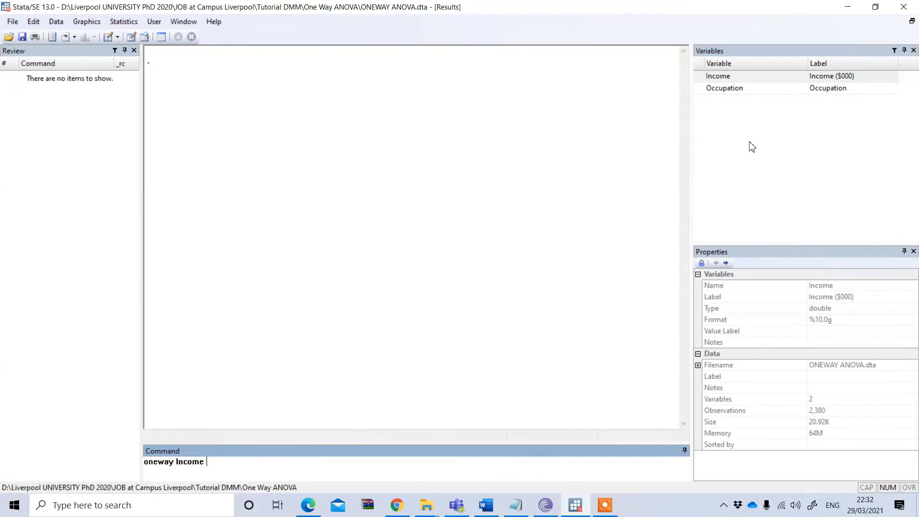
left_click(724, 88)
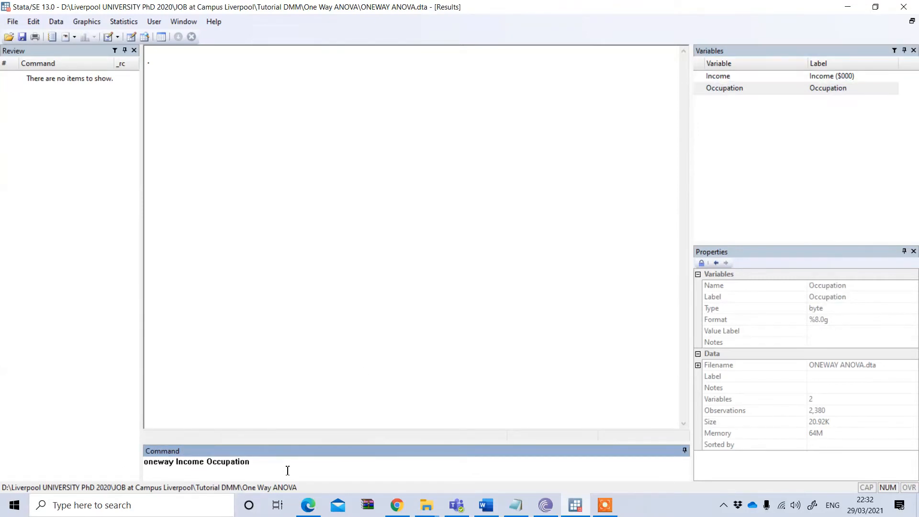
type(",")
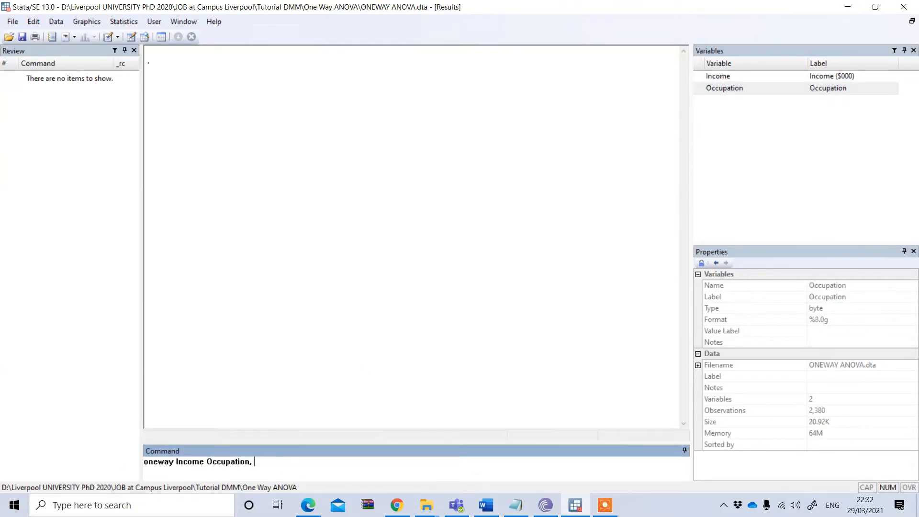
type("tabula")
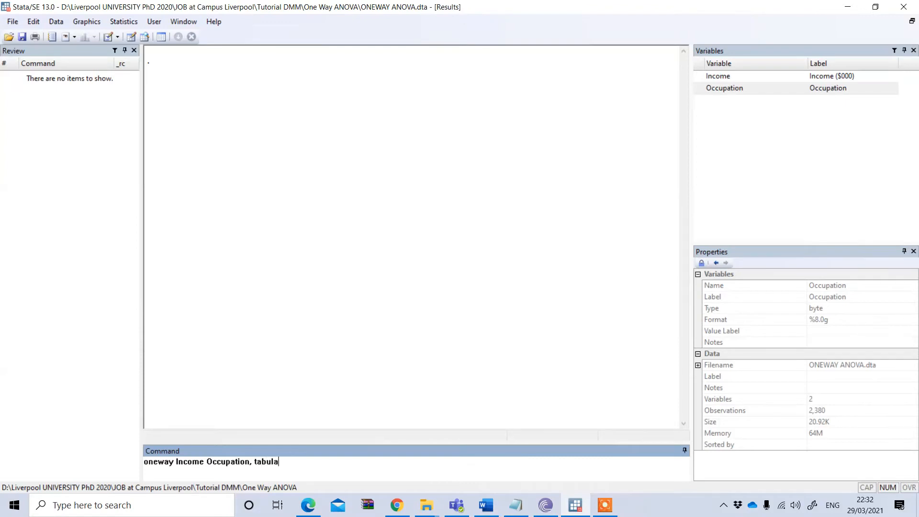
type("te")
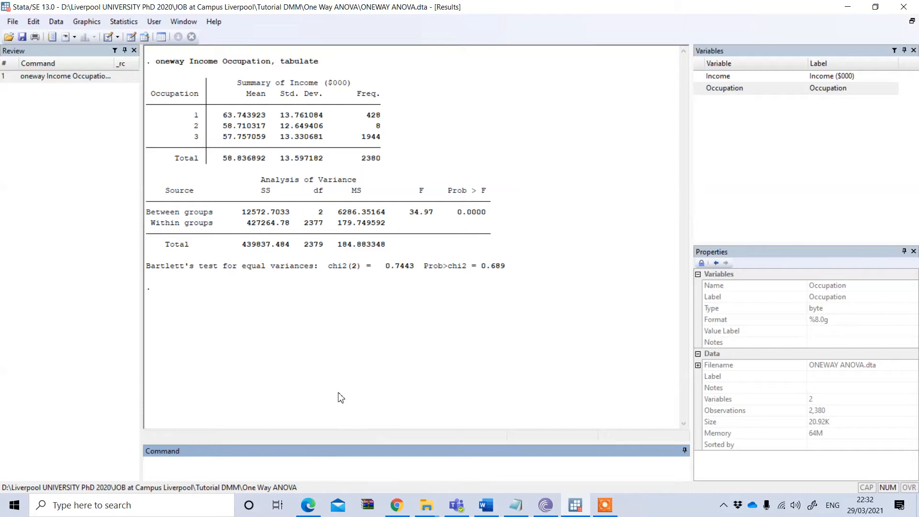
mouse_move(307, 136)
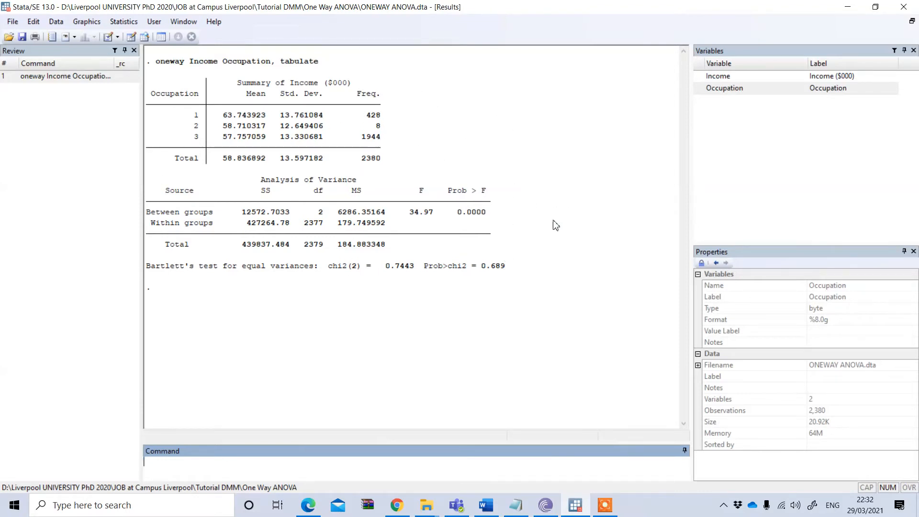
mouse_move(441, 168)
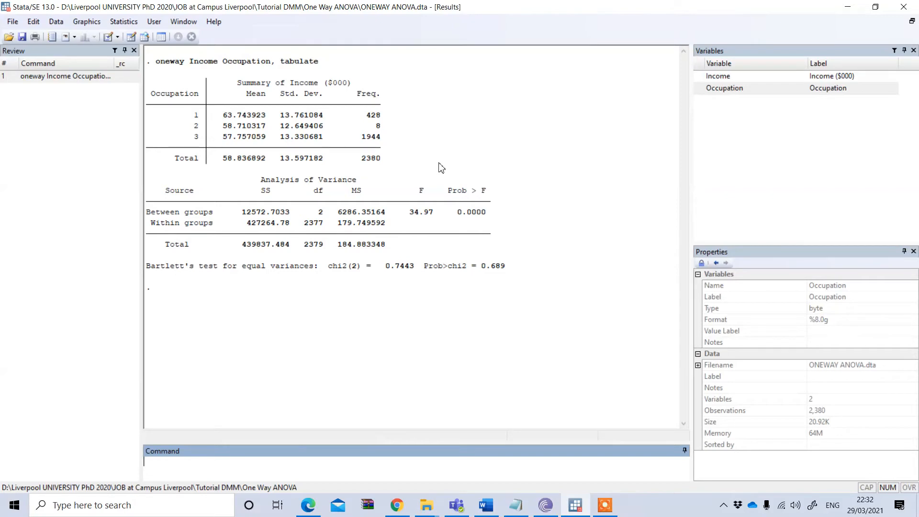
mouse_move(396, 64)
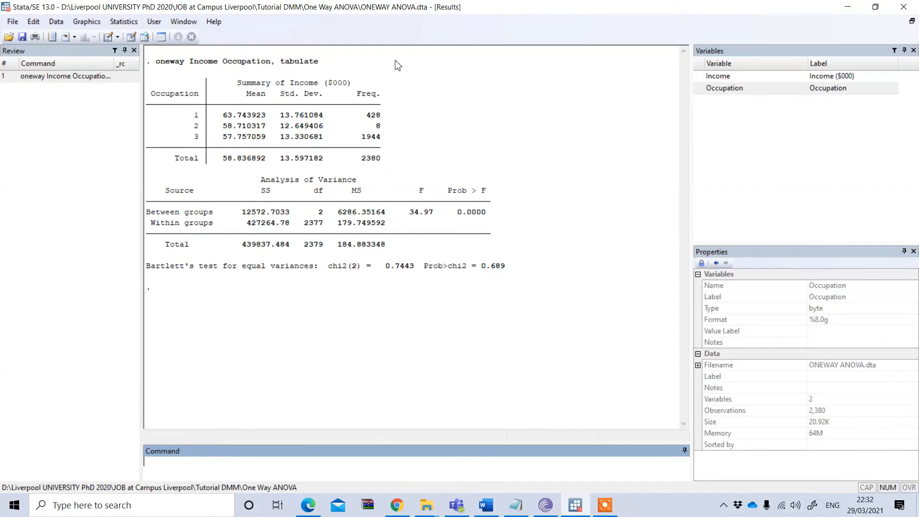
mouse_move(301, 125)
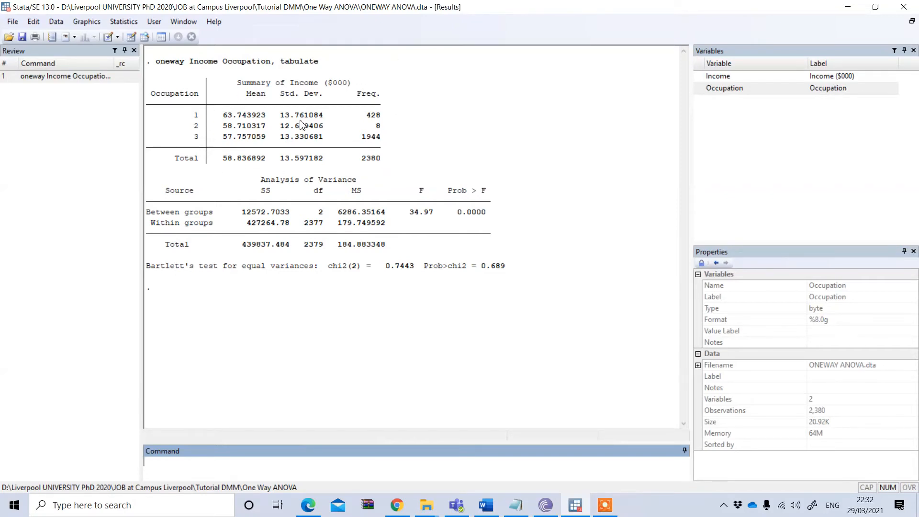
mouse_move(216, 118)
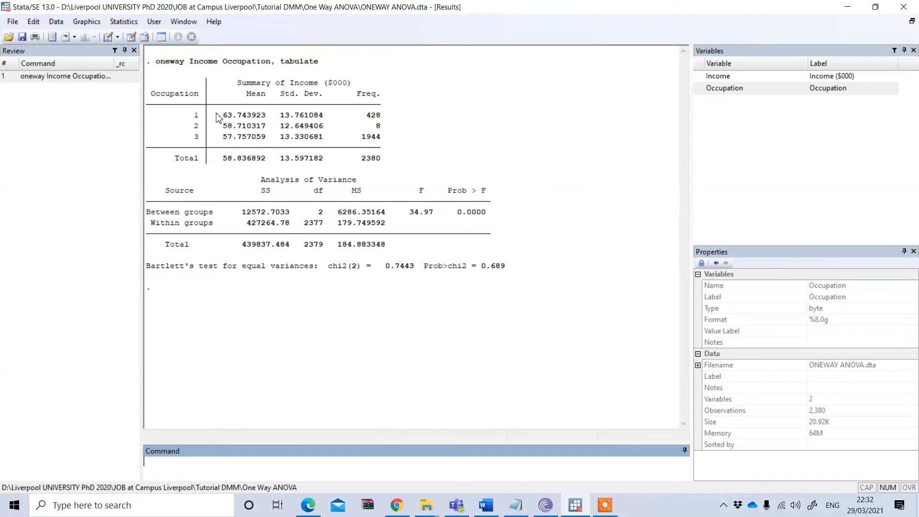
mouse_move(206, 144)
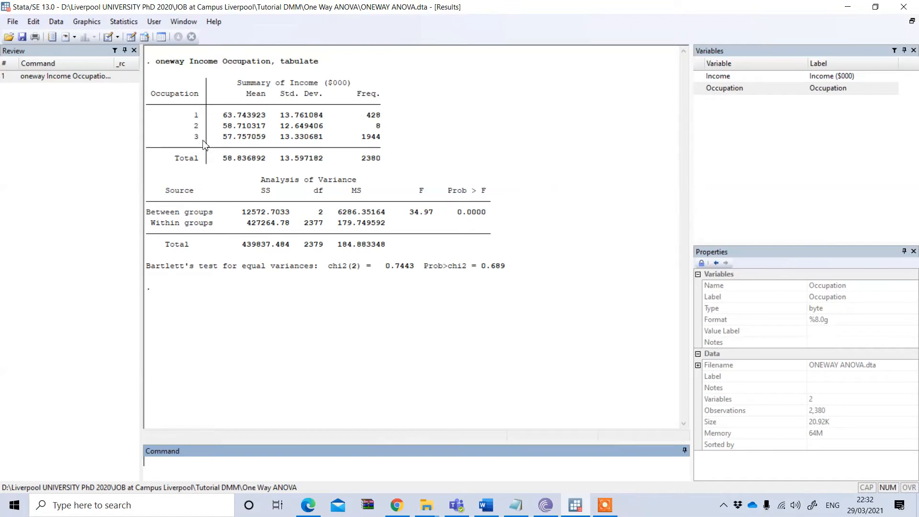
mouse_move(202, 123)
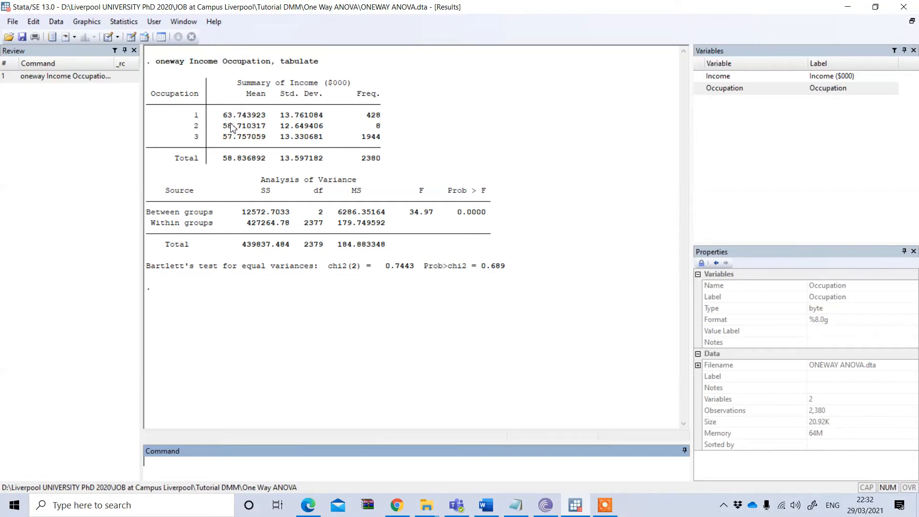
mouse_move(215, 126)
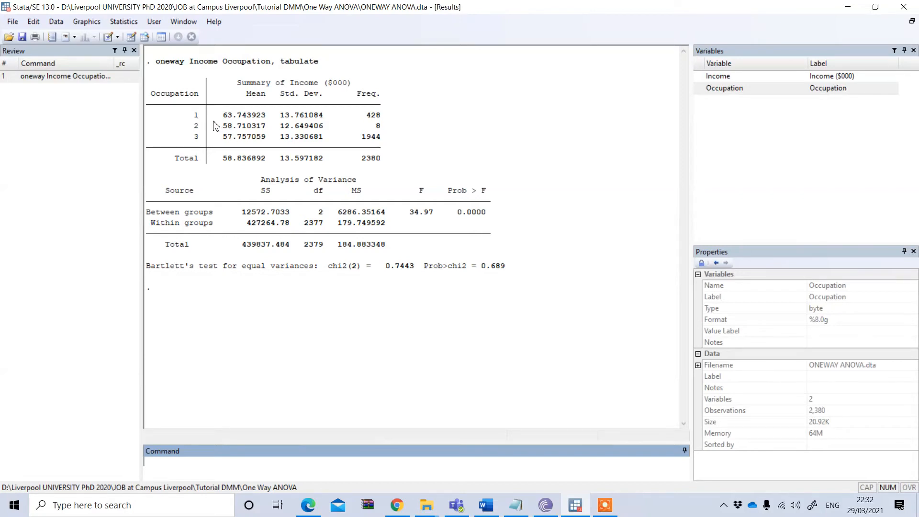
mouse_move(195, 143)
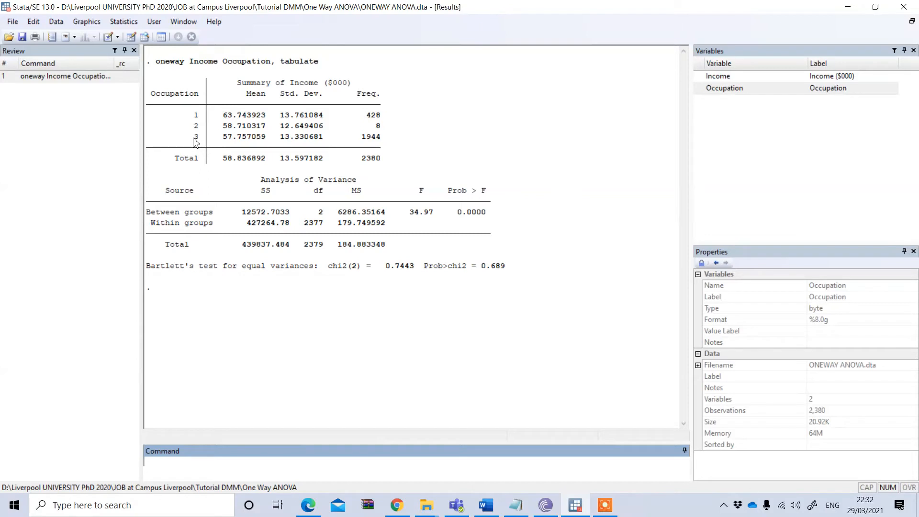
mouse_move(218, 163)
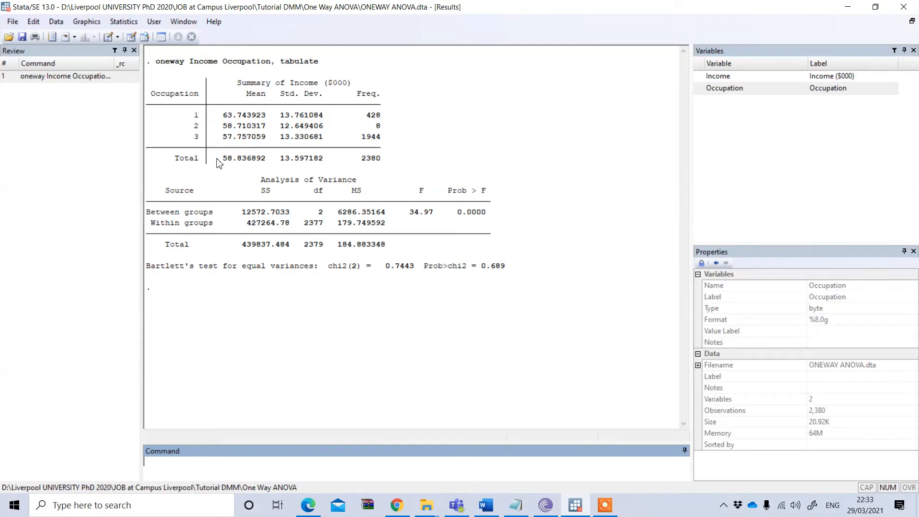
mouse_move(274, 161)
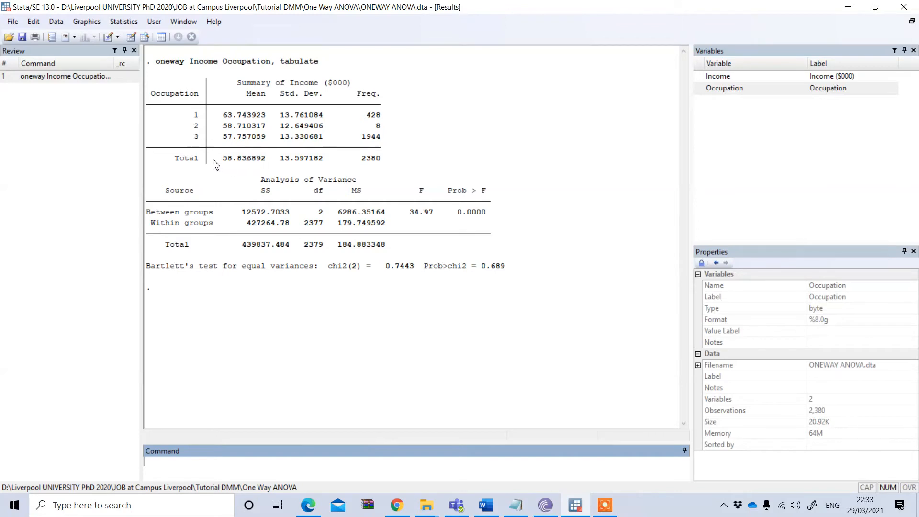
mouse_move(277, 164)
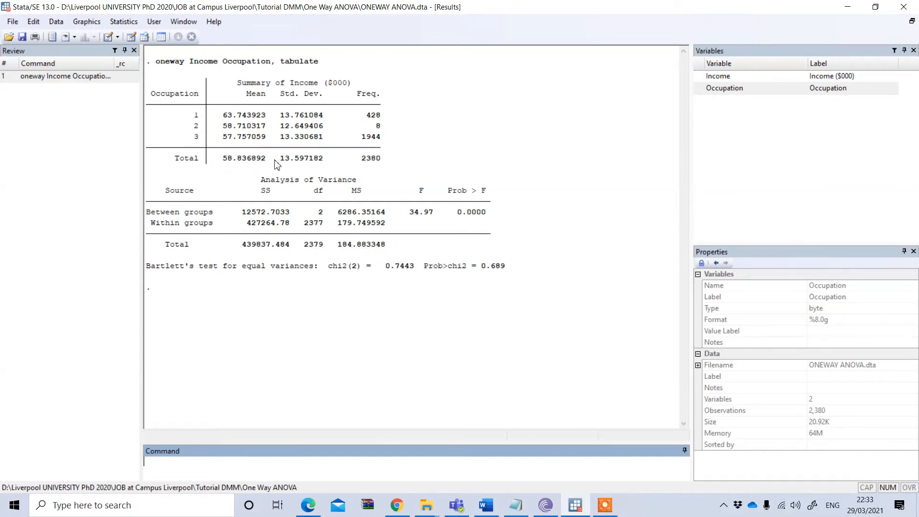
mouse_move(336, 174)
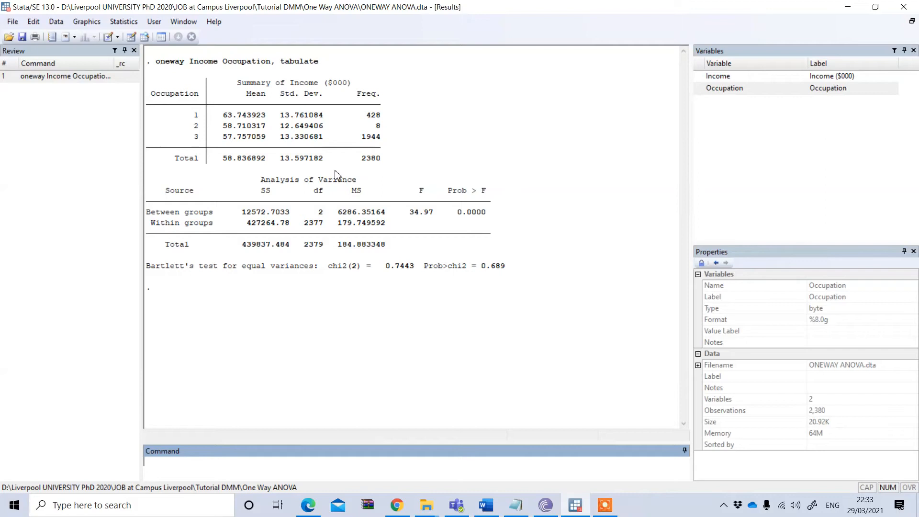
mouse_move(227, 169)
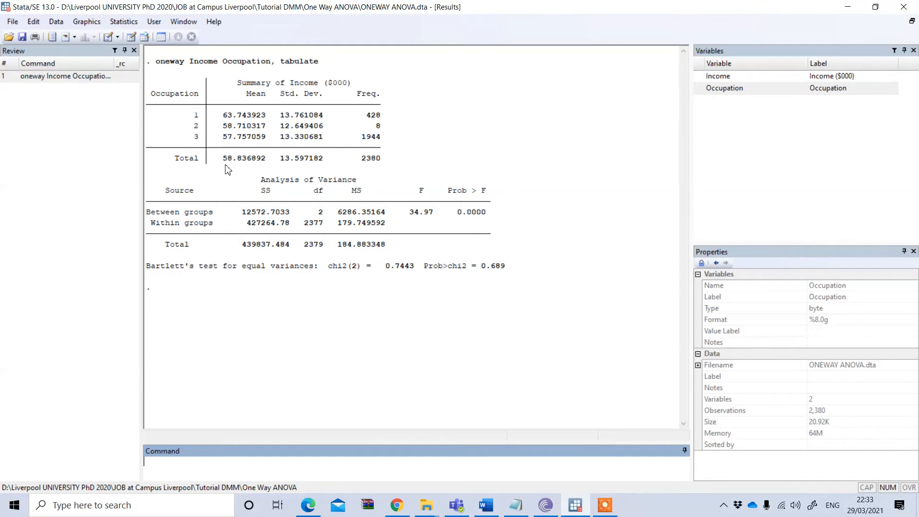
mouse_move(339, 180)
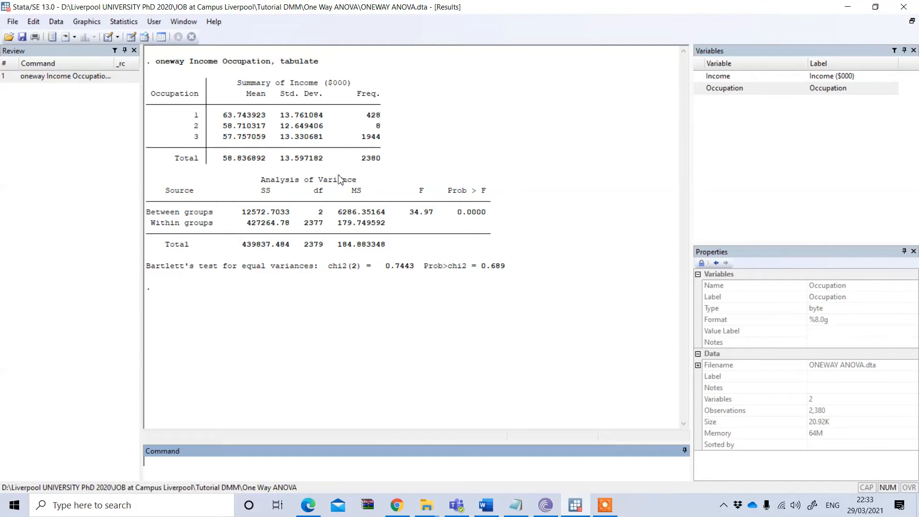
mouse_move(386, 181)
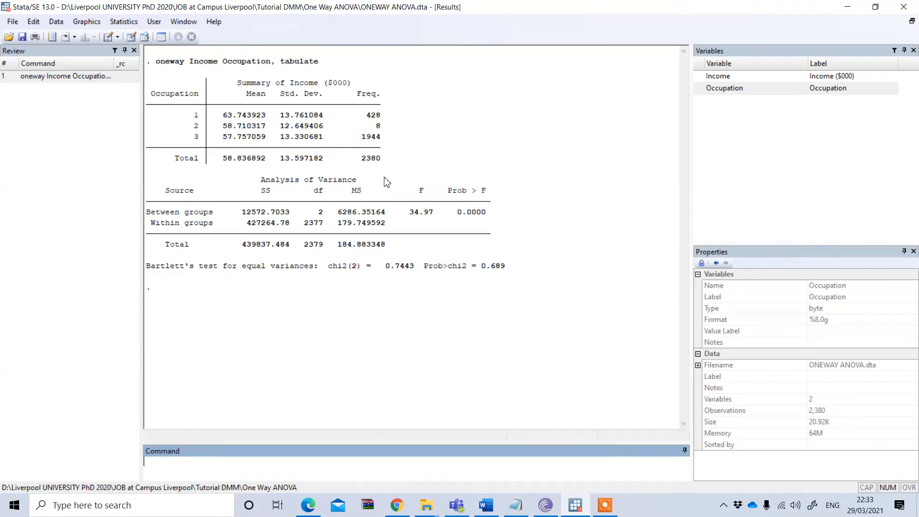
mouse_move(322, 170)
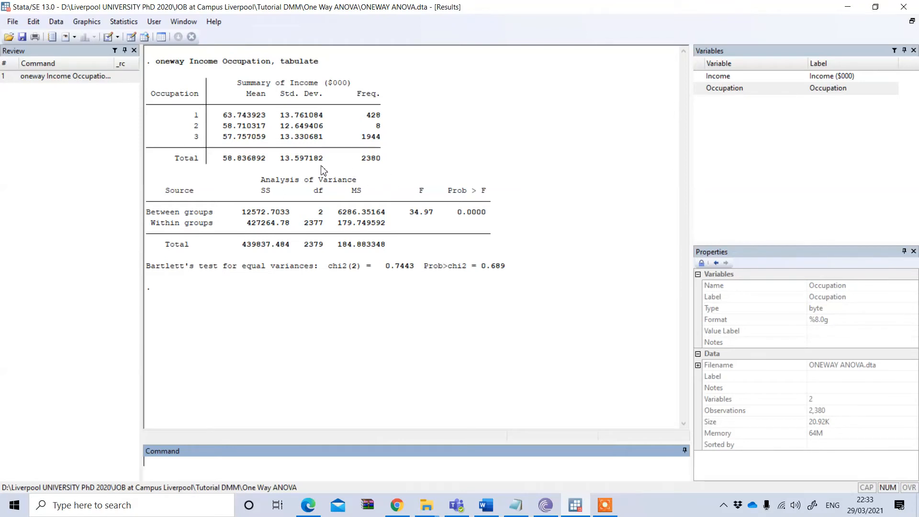
mouse_move(141, 203)
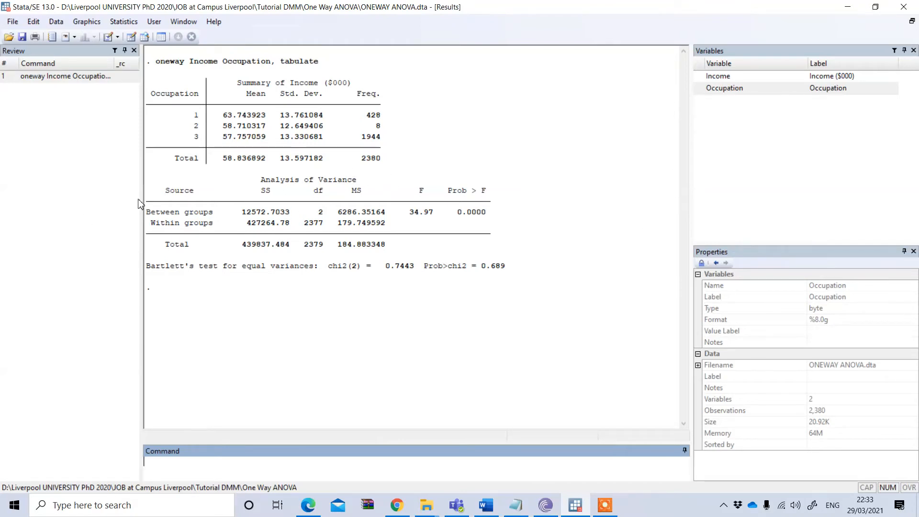
mouse_move(617, 250)
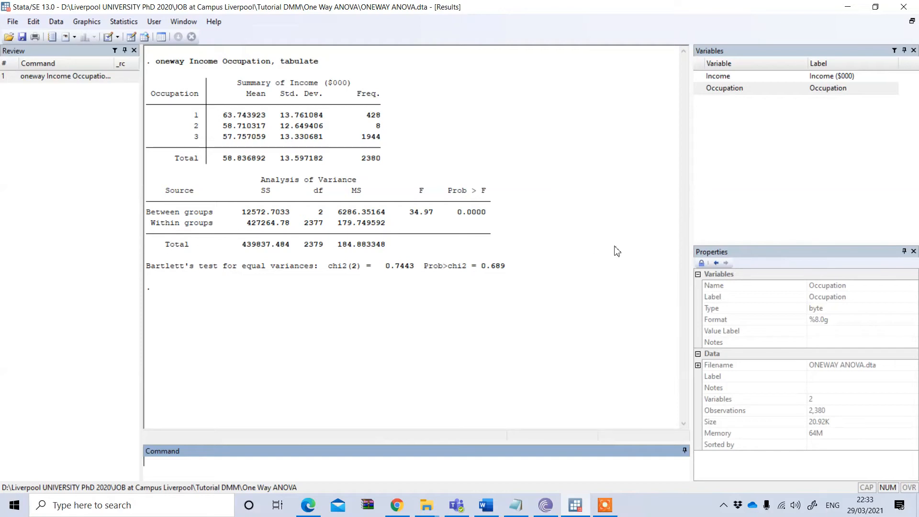
mouse_move(305, 237)
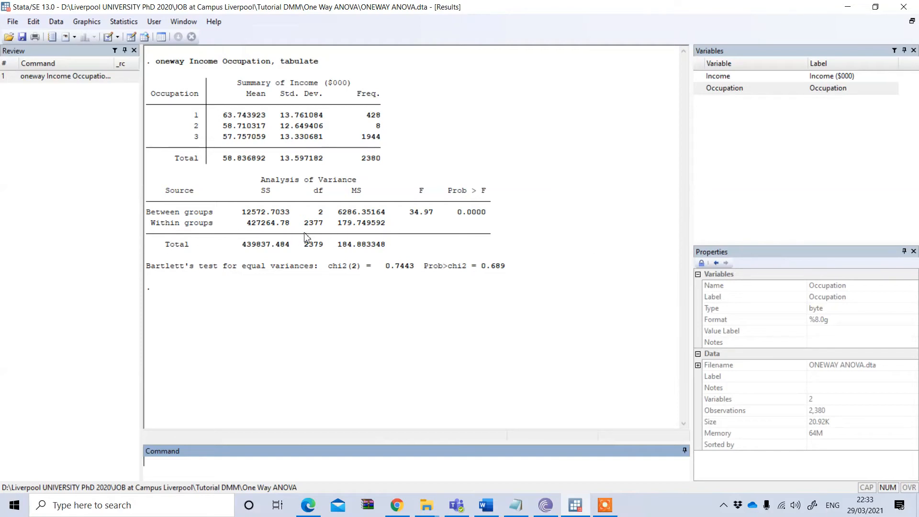
mouse_move(321, 252)
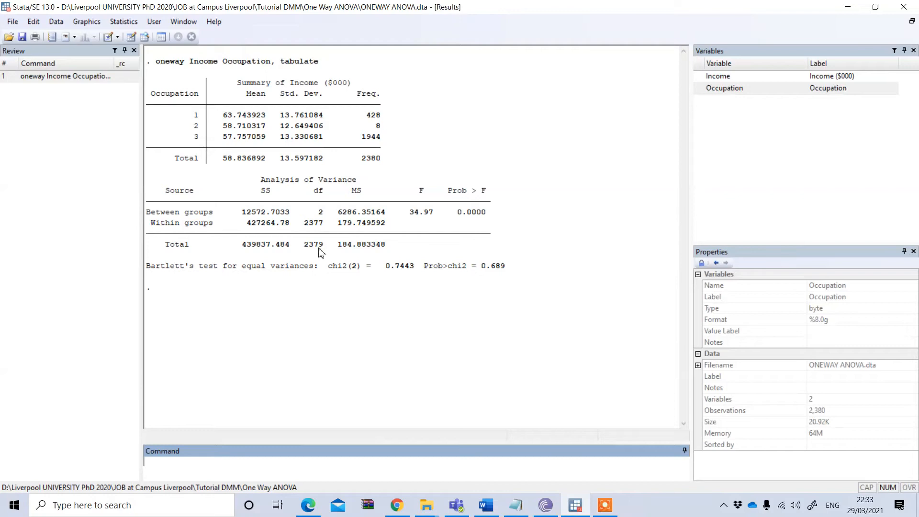
mouse_move(377, 251)
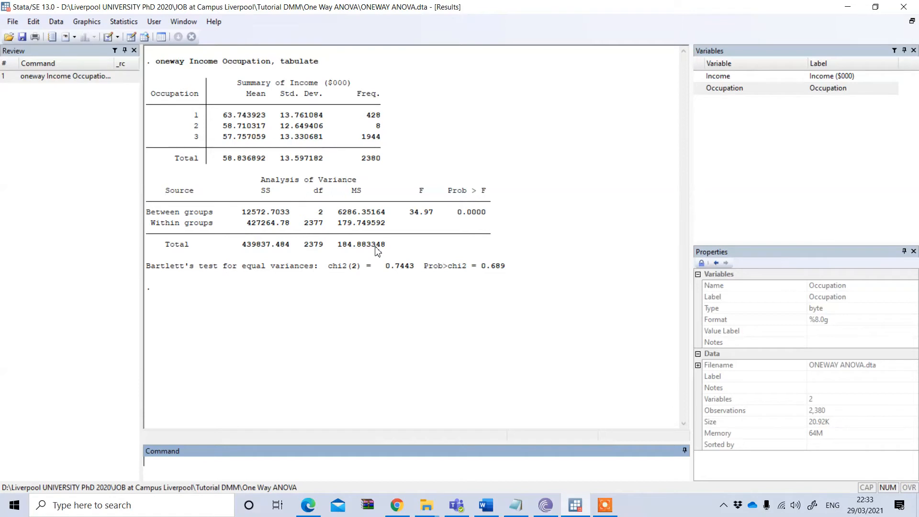
mouse_move(469, 216)
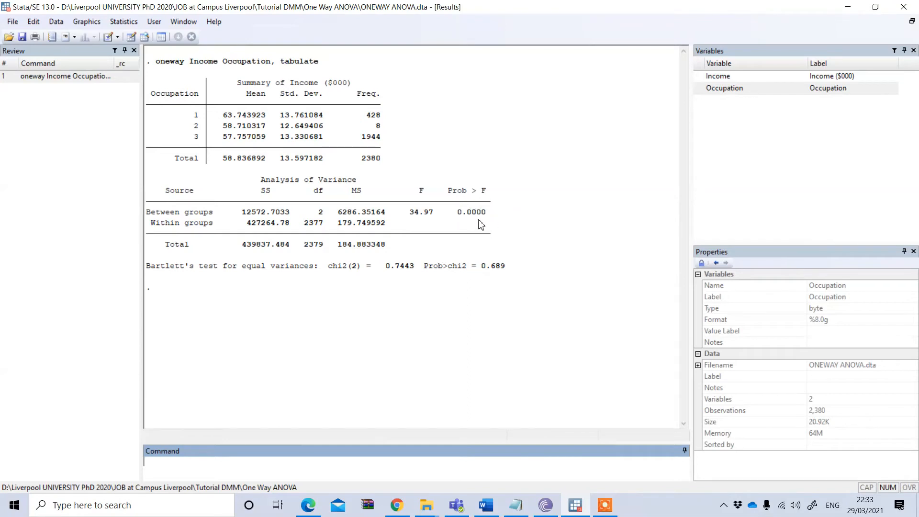
mouse_move(482, 229)
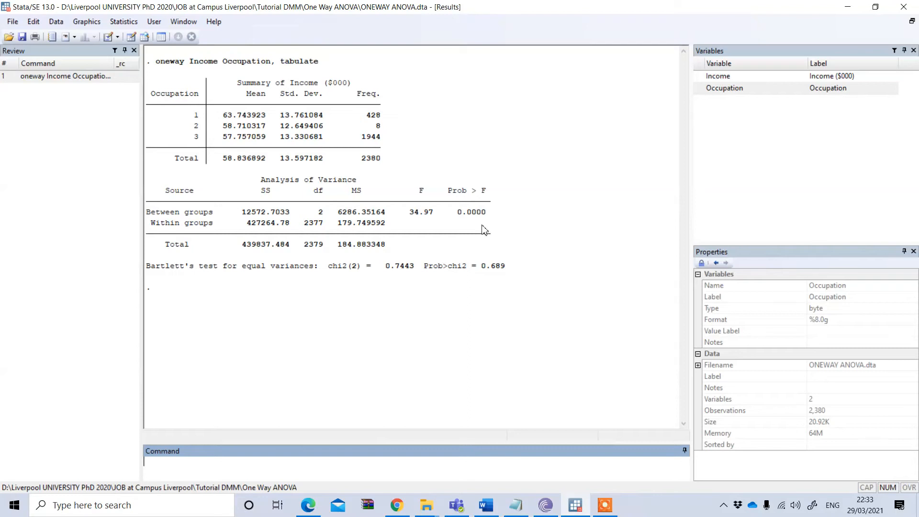
mouse_move(491, 204)
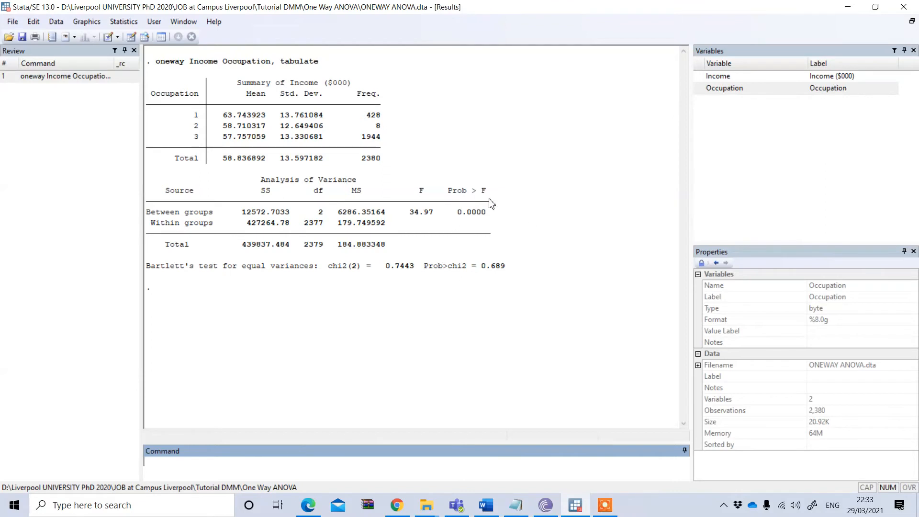
mouse_move(466, 233)
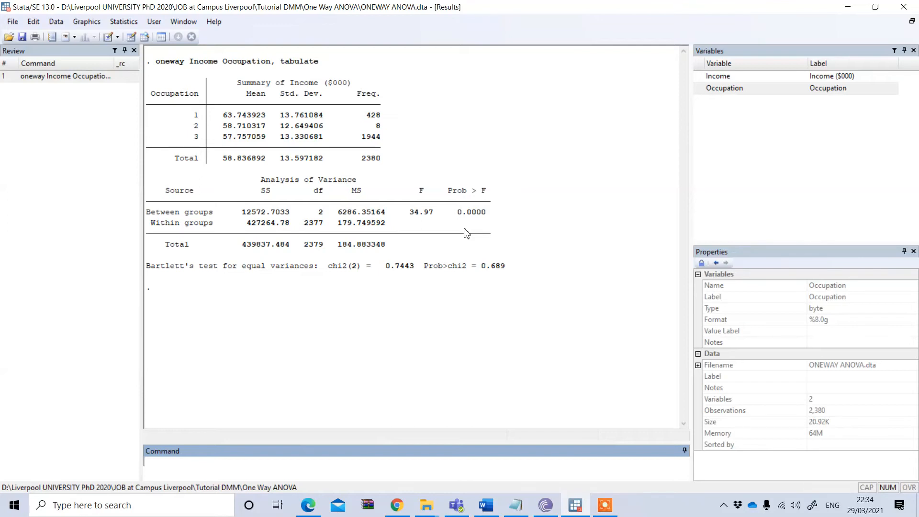
mouse_move(170, 280)
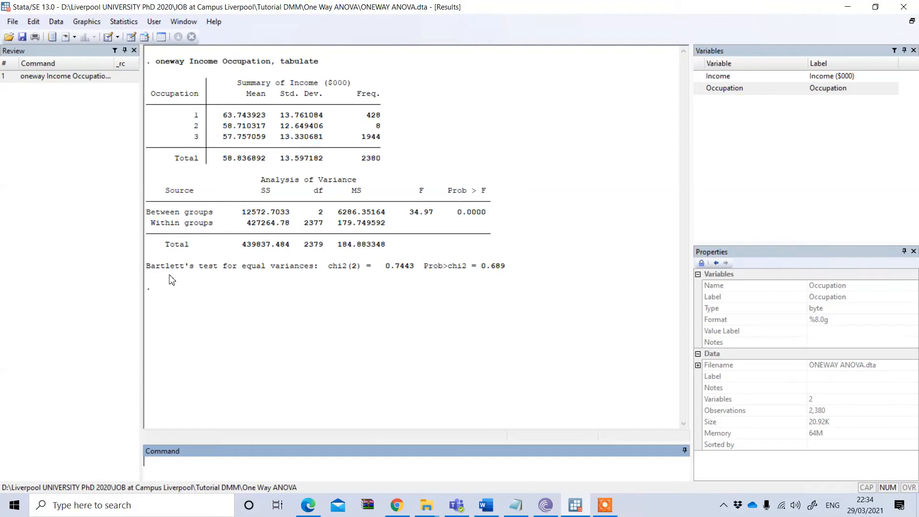
mouse_move(315, 289)
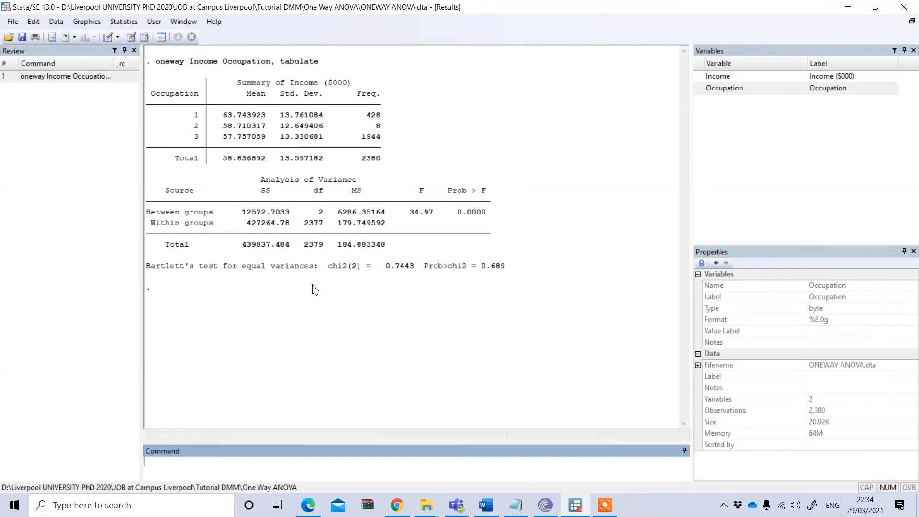
mouse_move(488, 263)
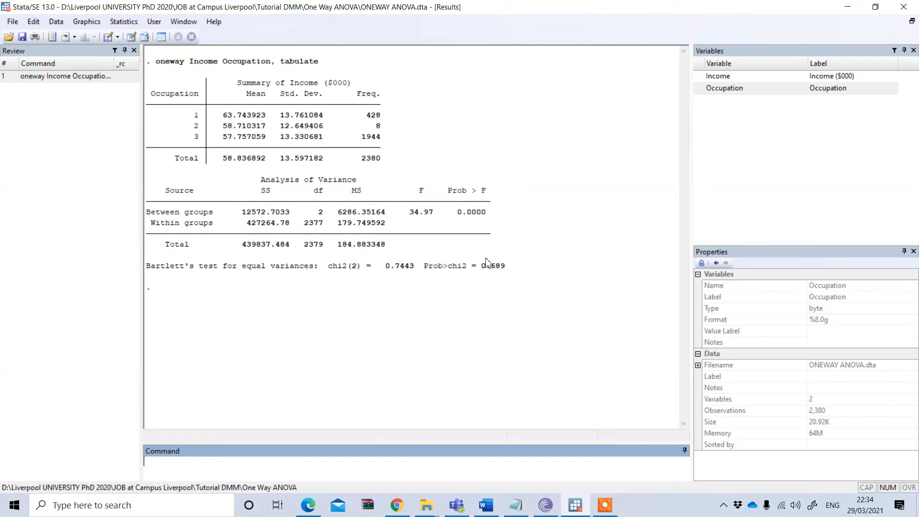
mouse_move(491, 287)
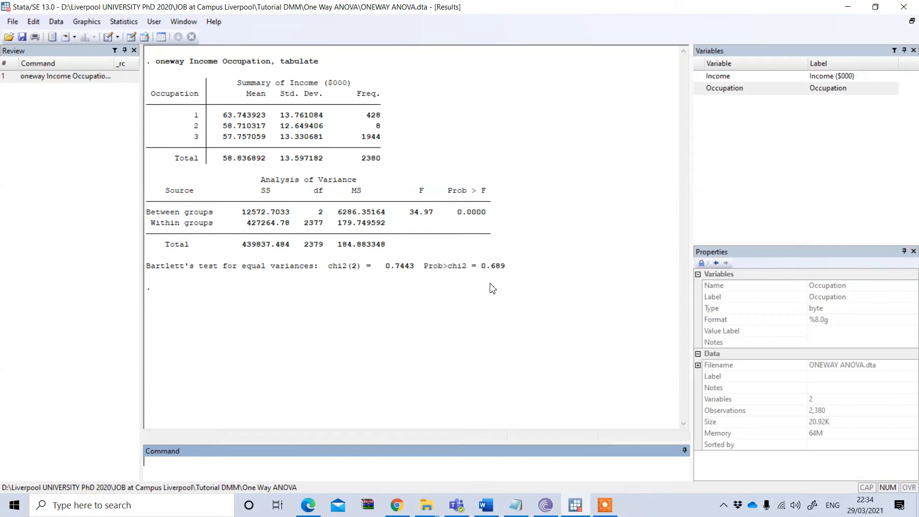
mouse_move(499, 276)
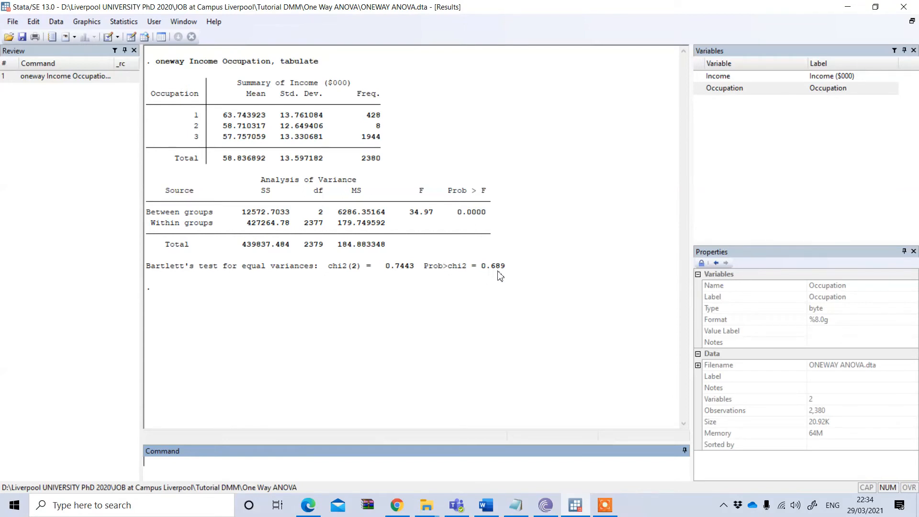
mouse_move(501, 289)
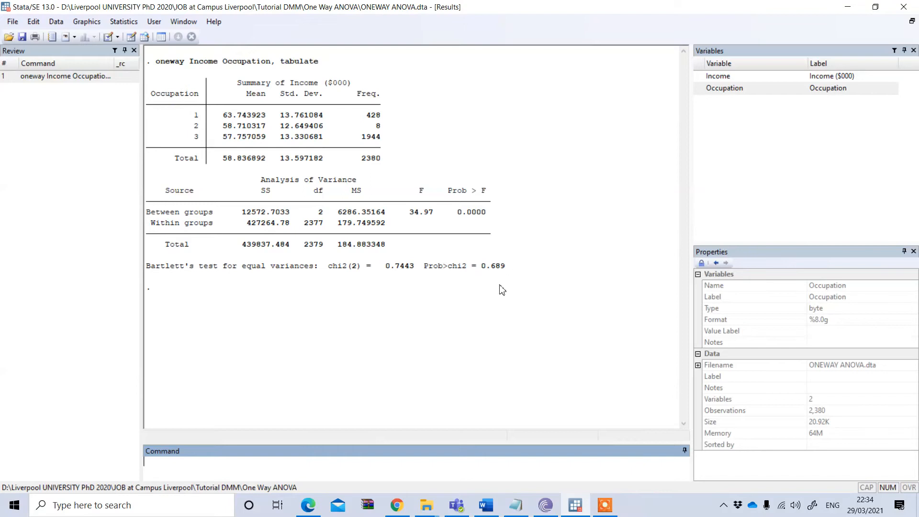
mouse_move(481, 287)
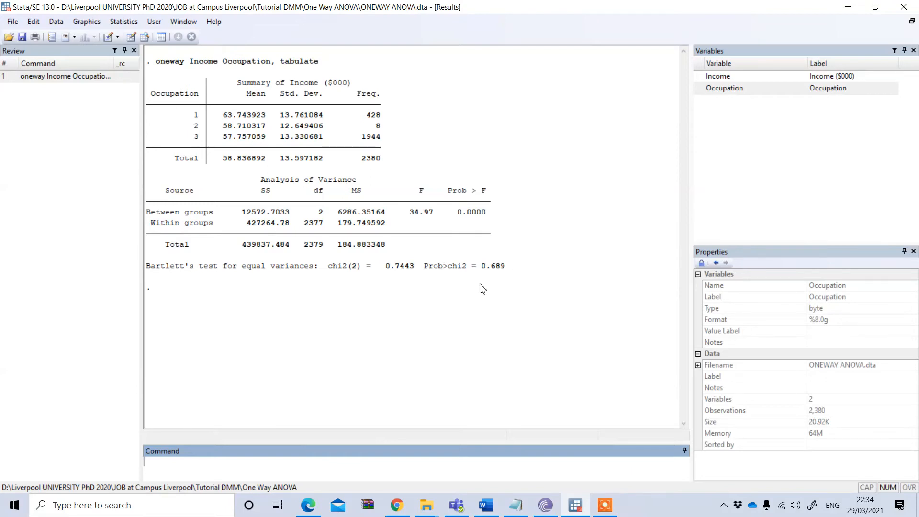
mouse_move(250, 293)
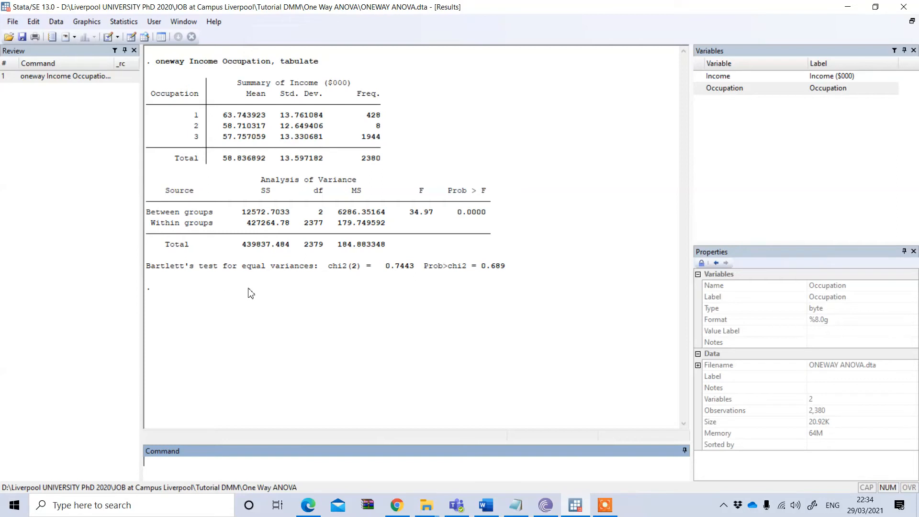
mouse_move(312, 296)
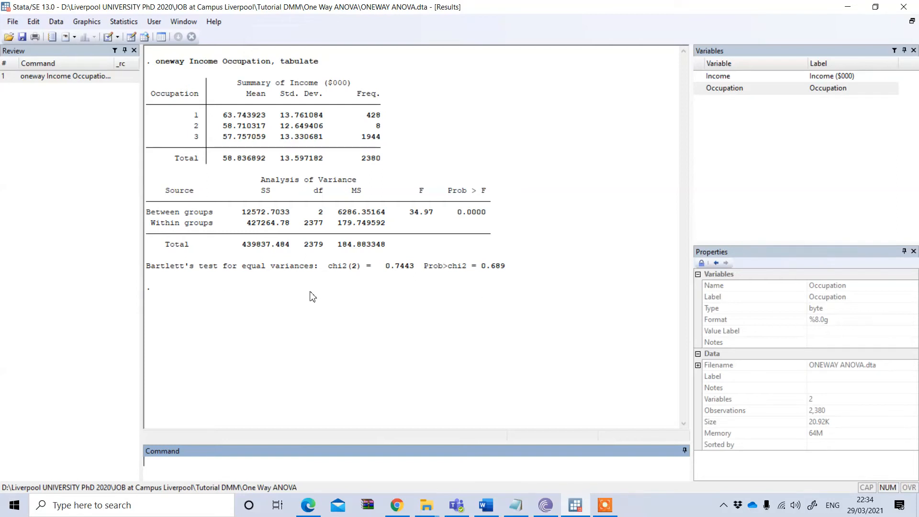
mouse_move(427, 306)
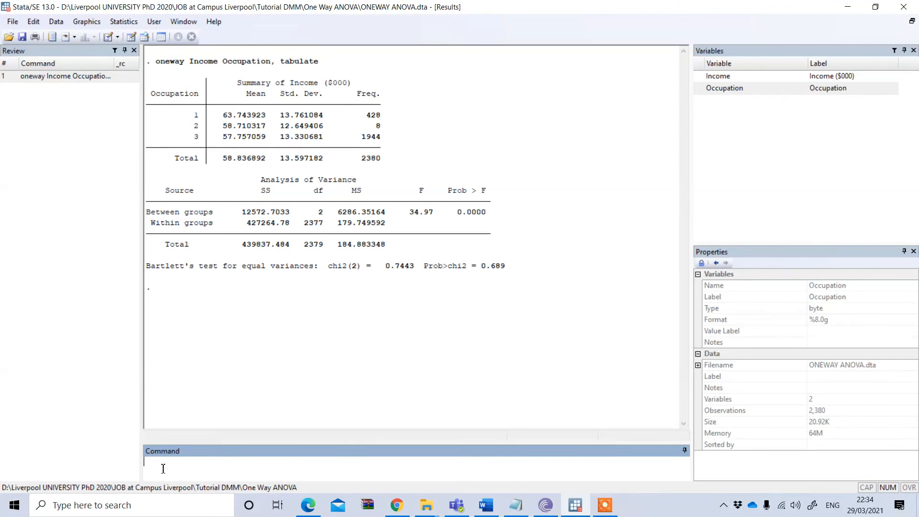
- Begin the command 'pwmean Income, over(Occupation)' in the Command window
type("p")
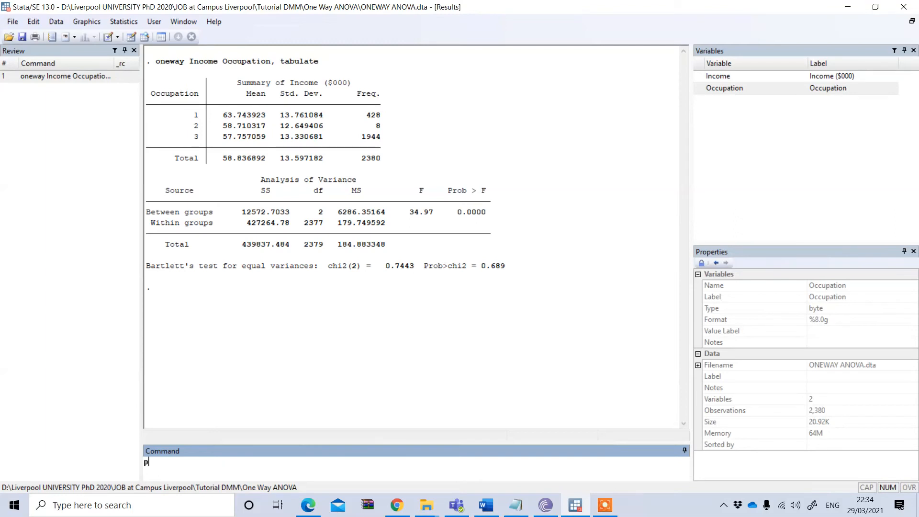
type("wme")
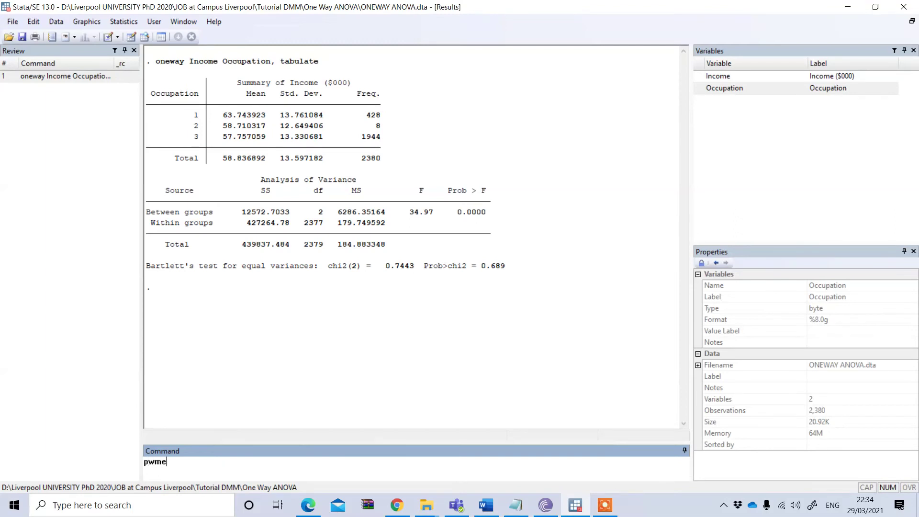
type("an")
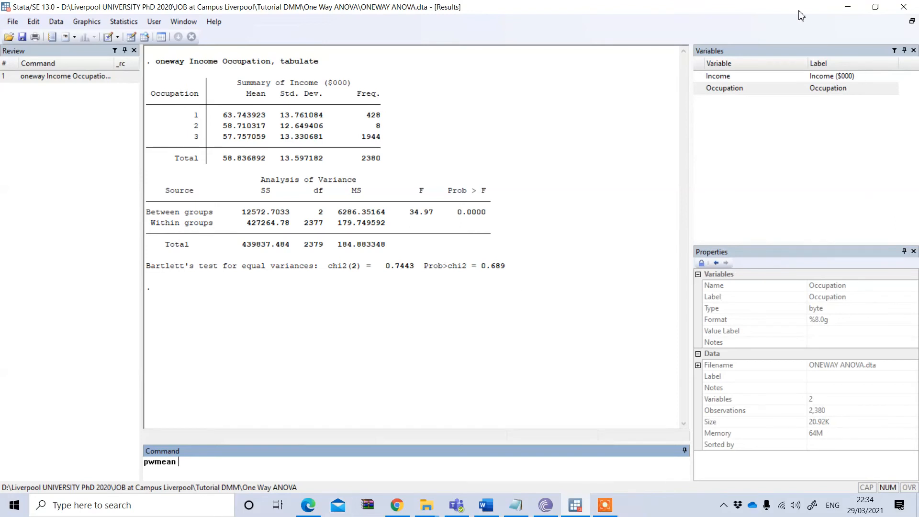
left_click(718, 76)
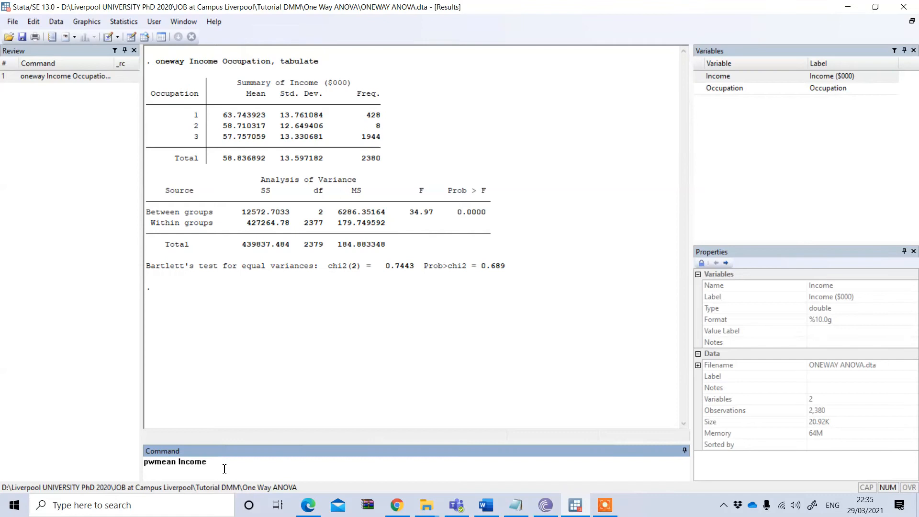
type(", ove")
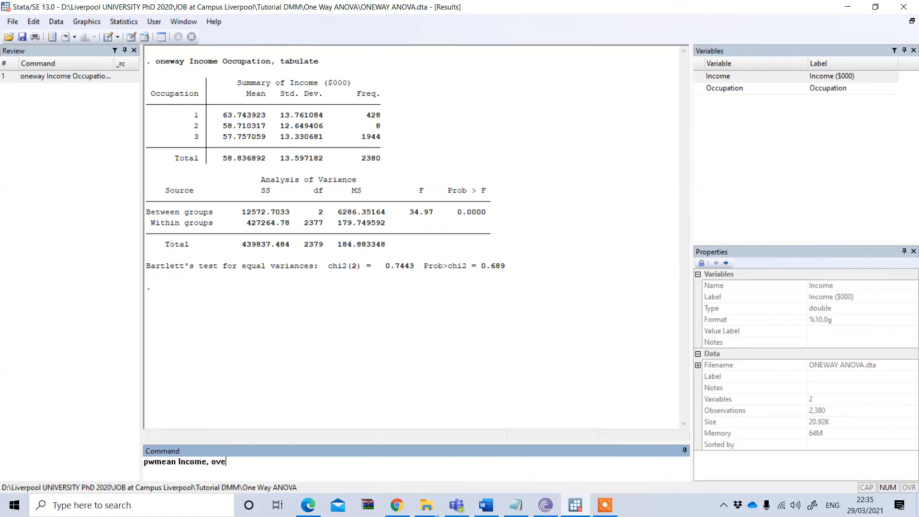
type("r(")
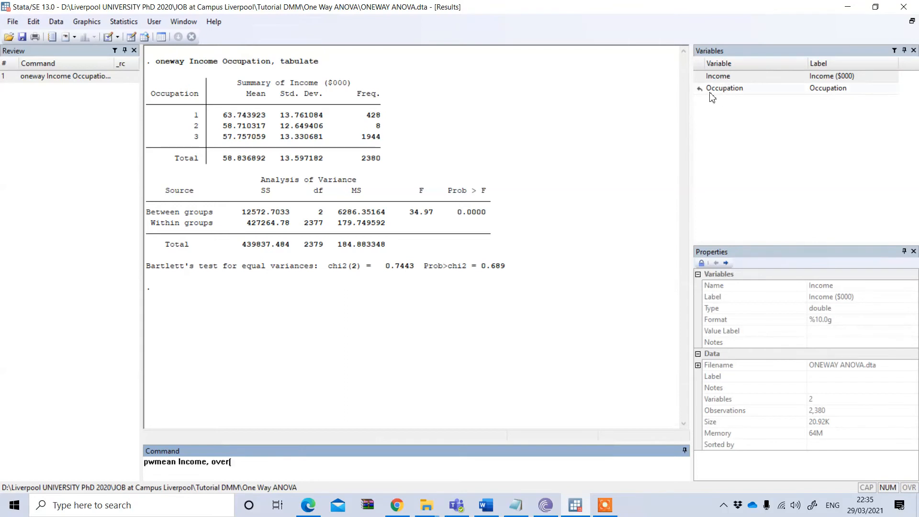
left_click(724, 88)
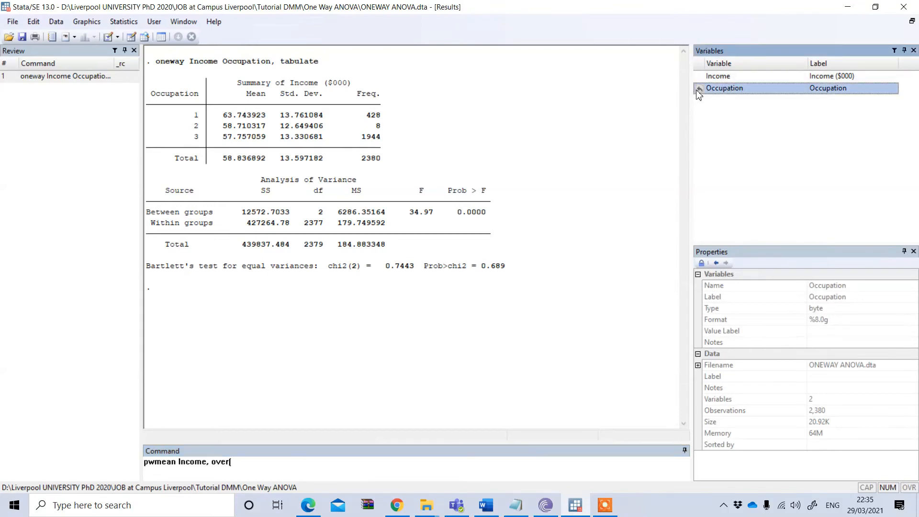
type("Occupation)")
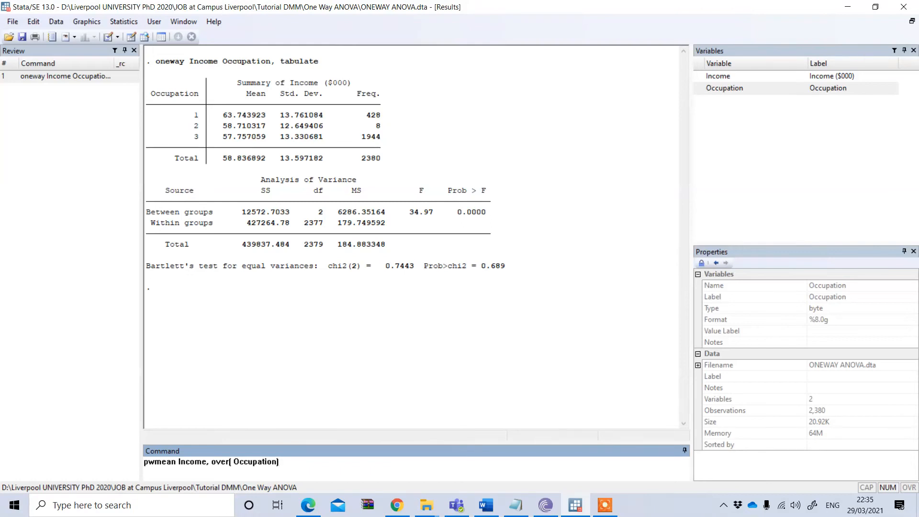
- Add the 'mcompare(tukey) effects' options and run the pairwise comparison
left_click(282, 461)
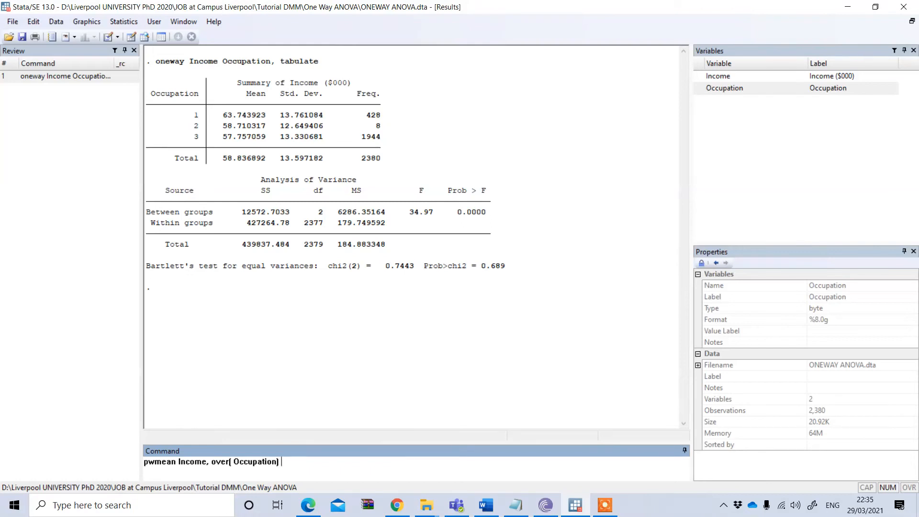
type("mcom")
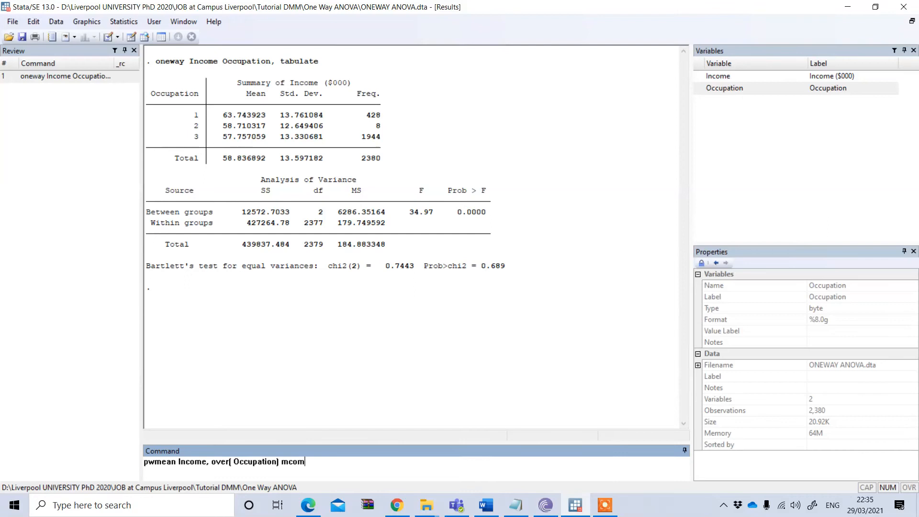
type("pare(")
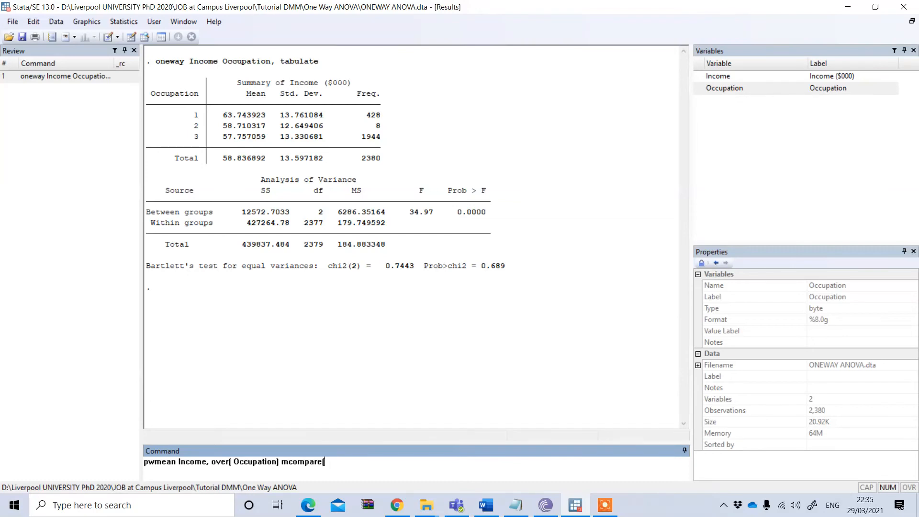
type("tuke")
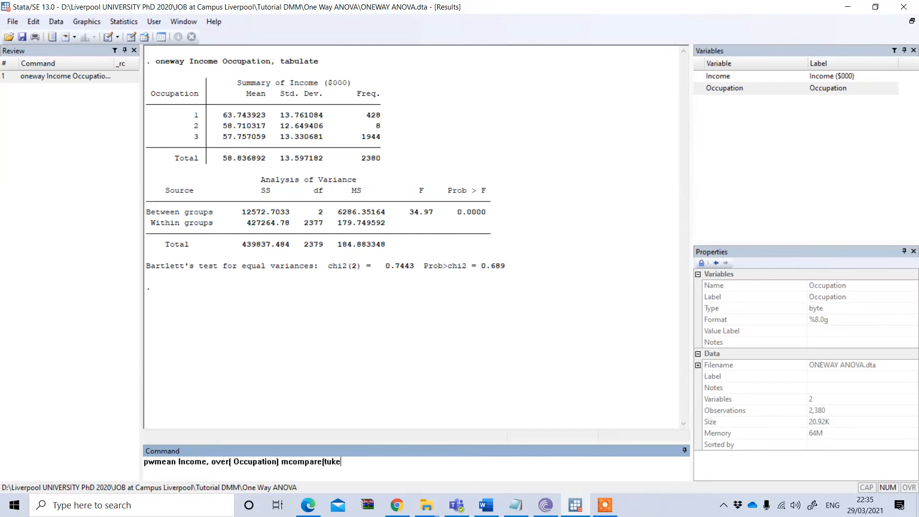
type("y")
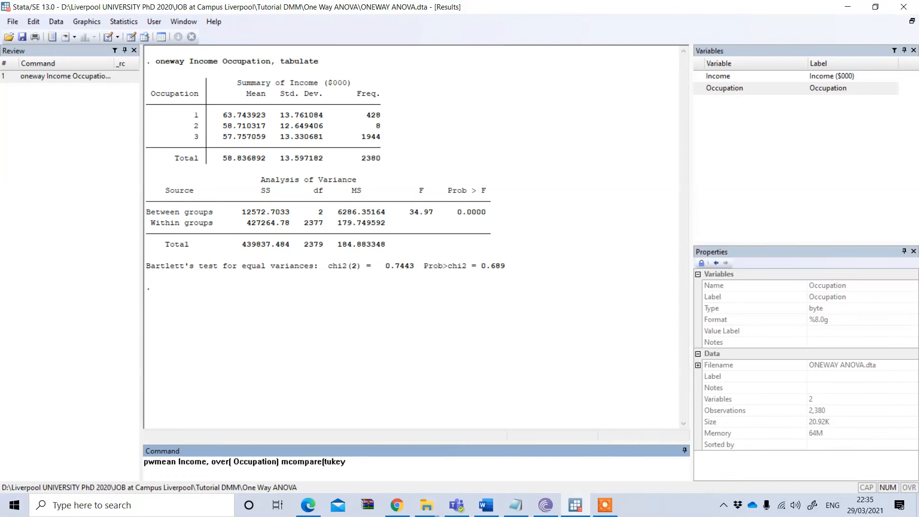
type(")")
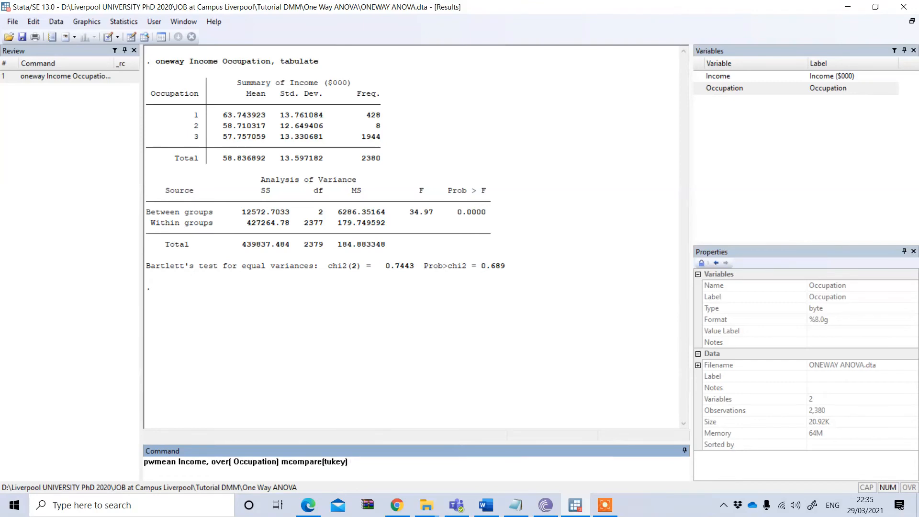
type("eff")
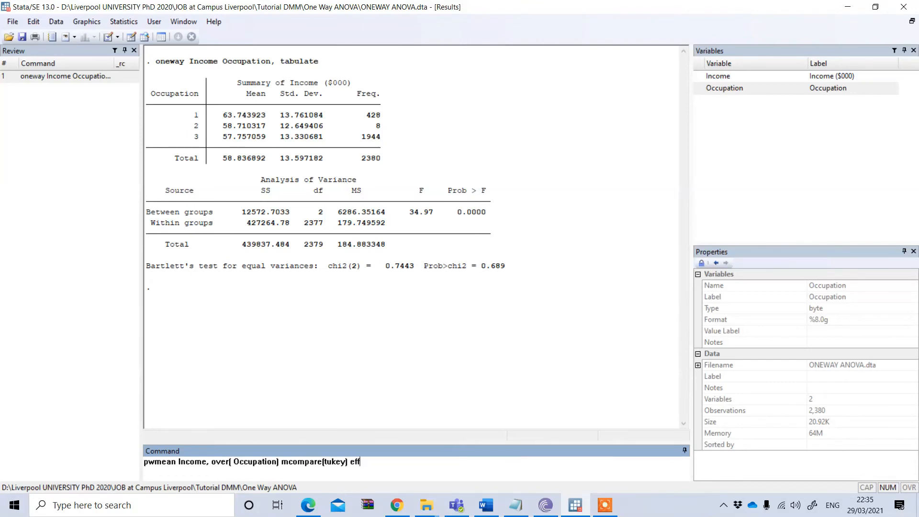
type("ects")
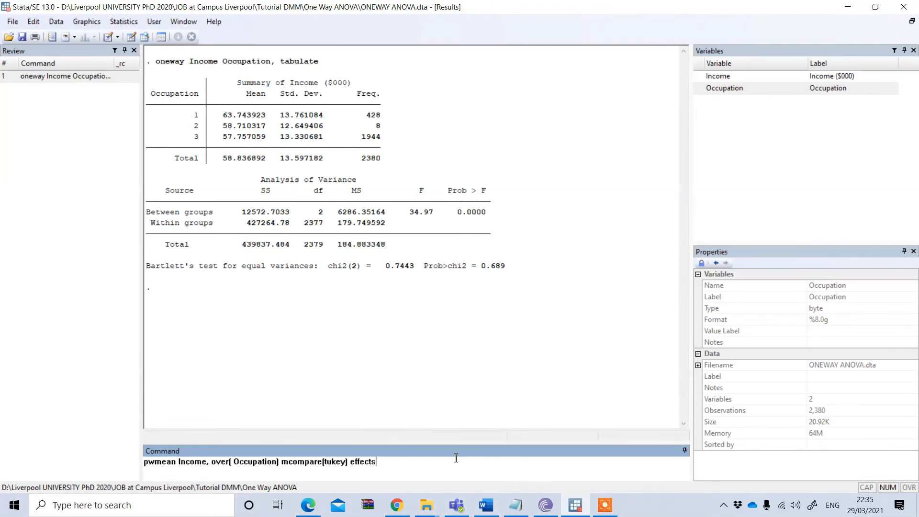
key("Return")
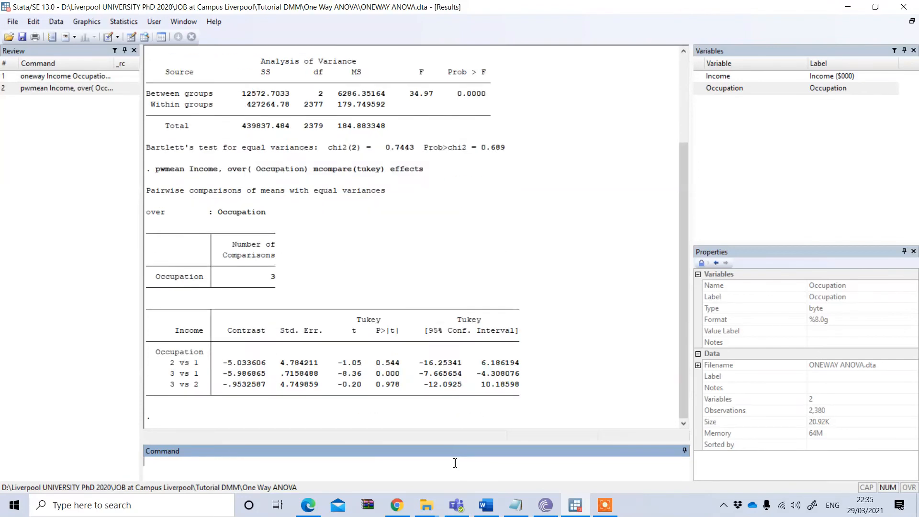
mouse_move(360, 450)
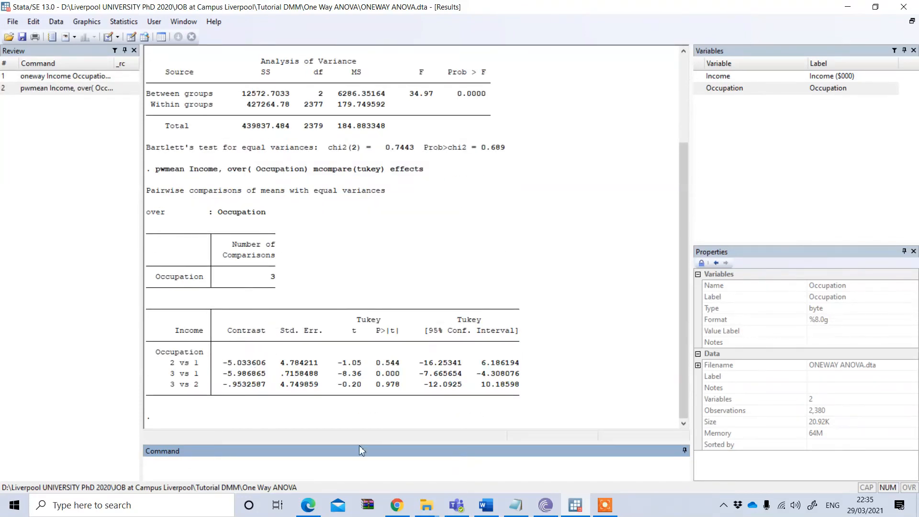
mouse_move(385, 341)
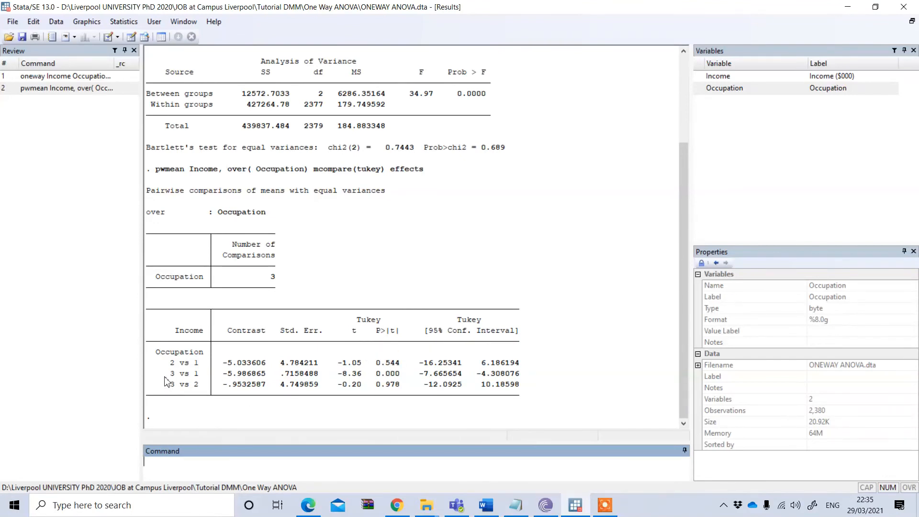
mouse_move(183, 374)
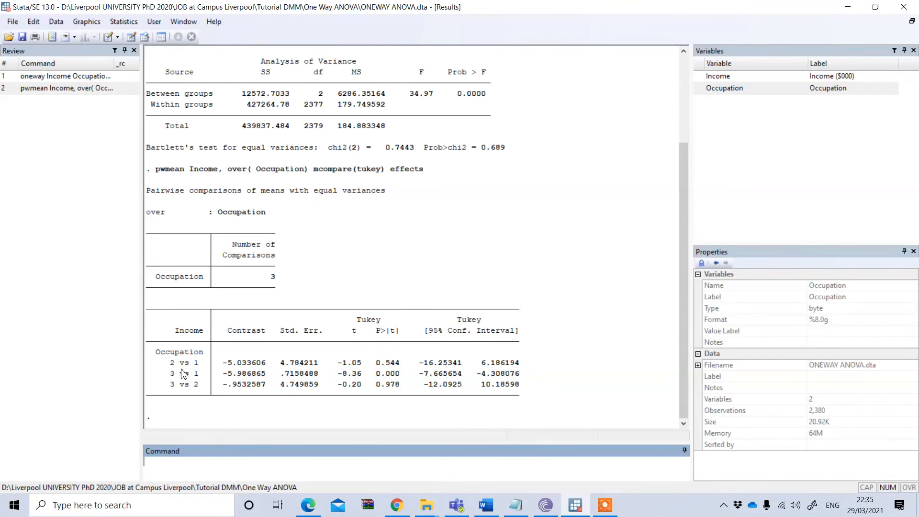
mouse_move(190, 333)
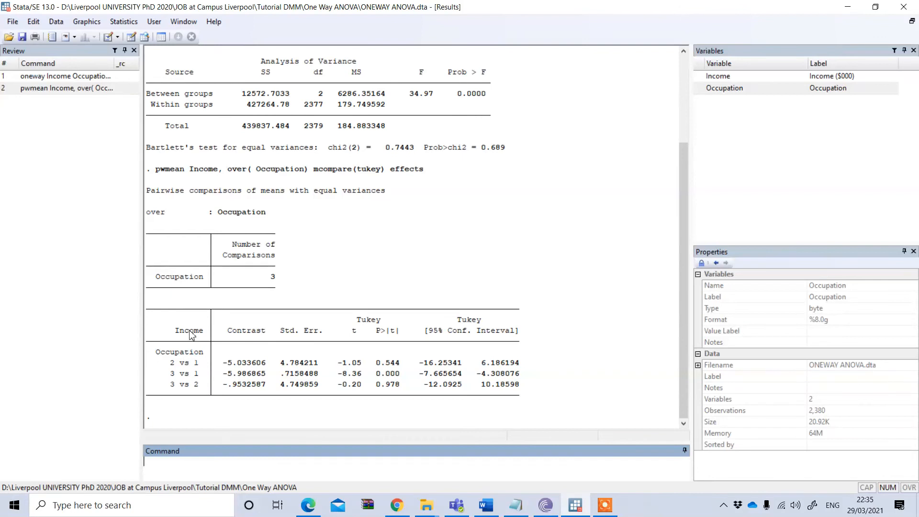
mouse_move(185, 378)
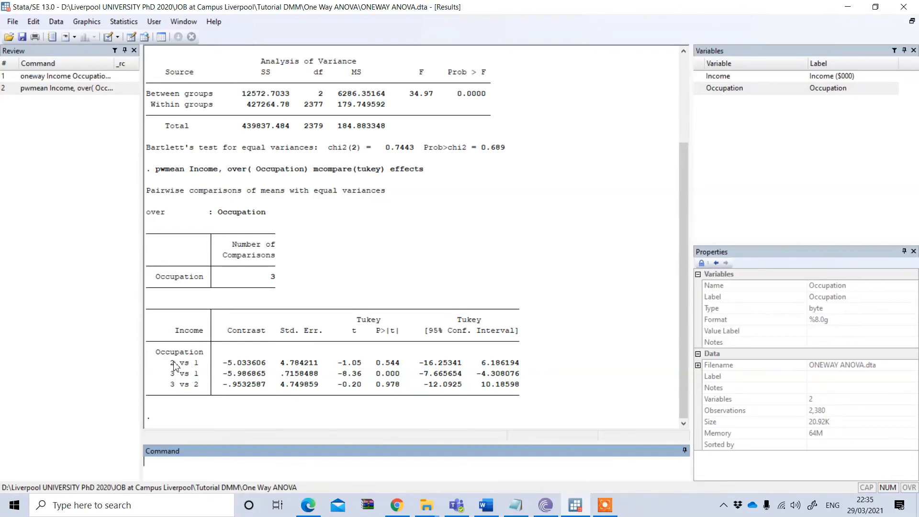
mouse_move(249, 361)
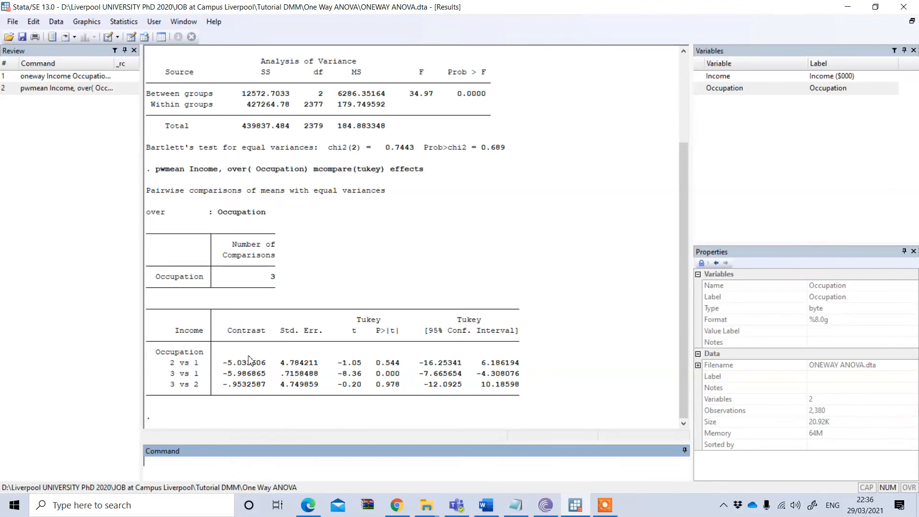
mouse_move(262, 359)
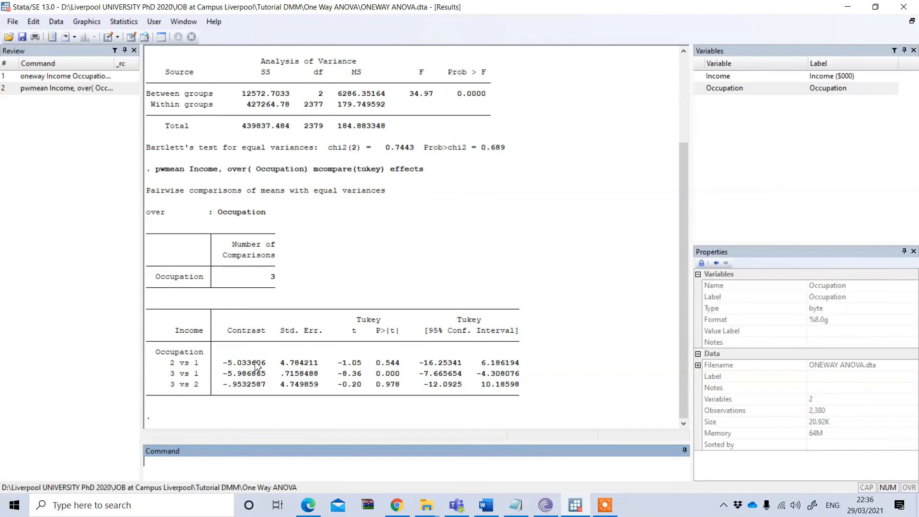
mouse_move(190, 368)
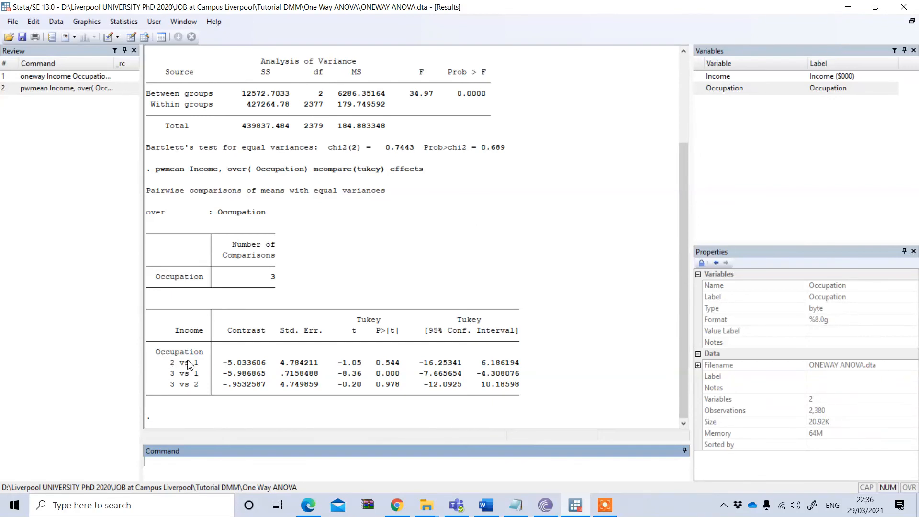
mouse_move(228, 368)
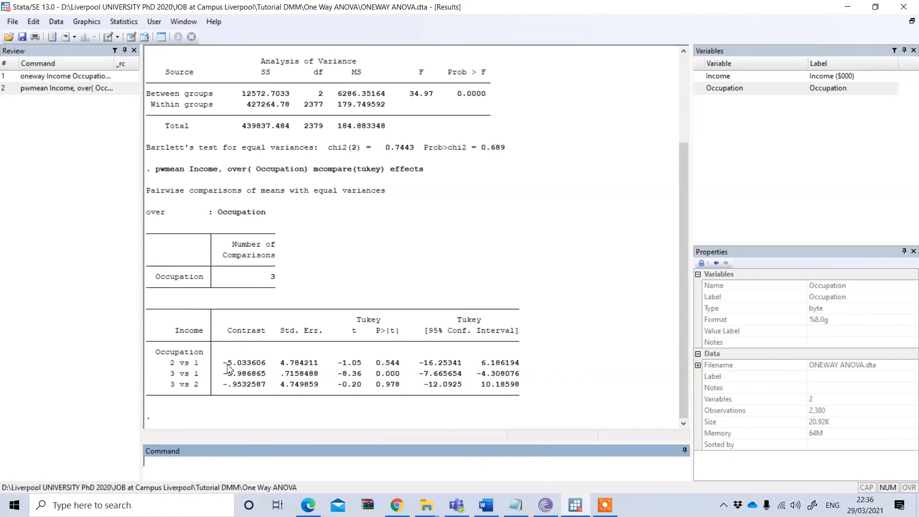
mouse_move(269, 368)
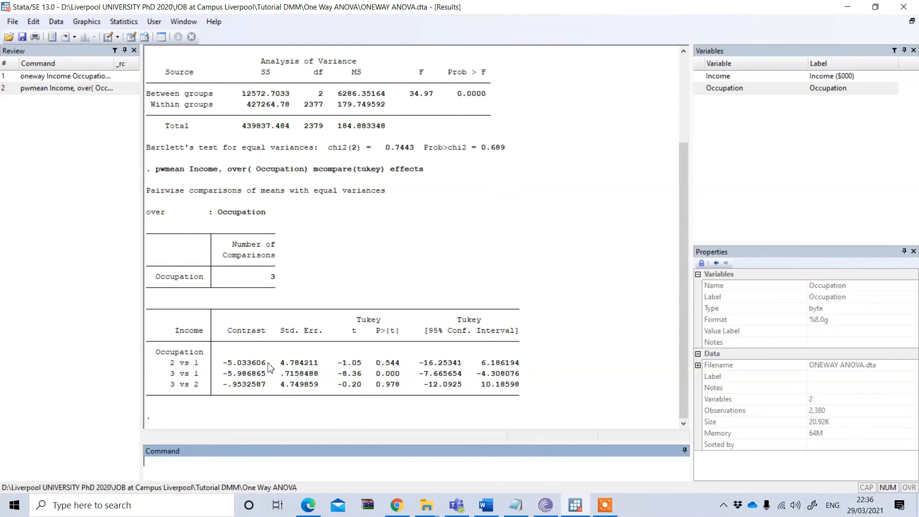
mouse_move(202, 385)
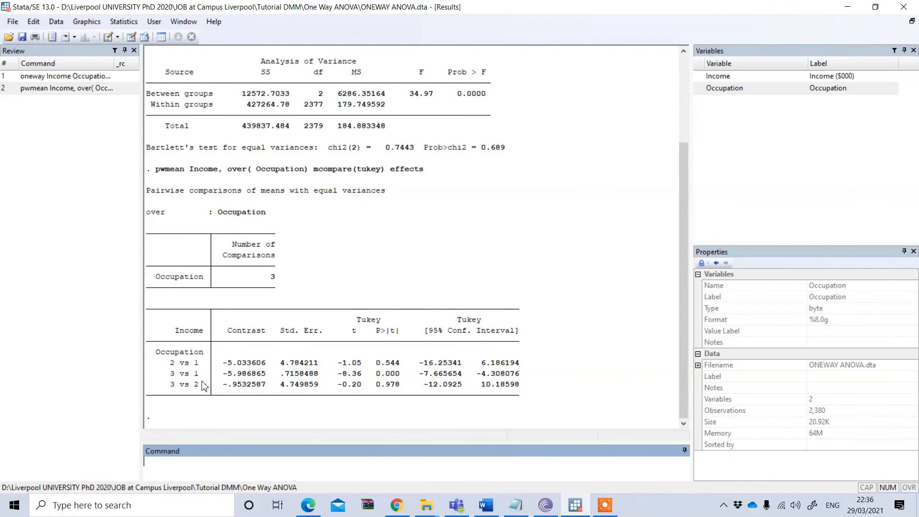
mouse_move(178, 387)
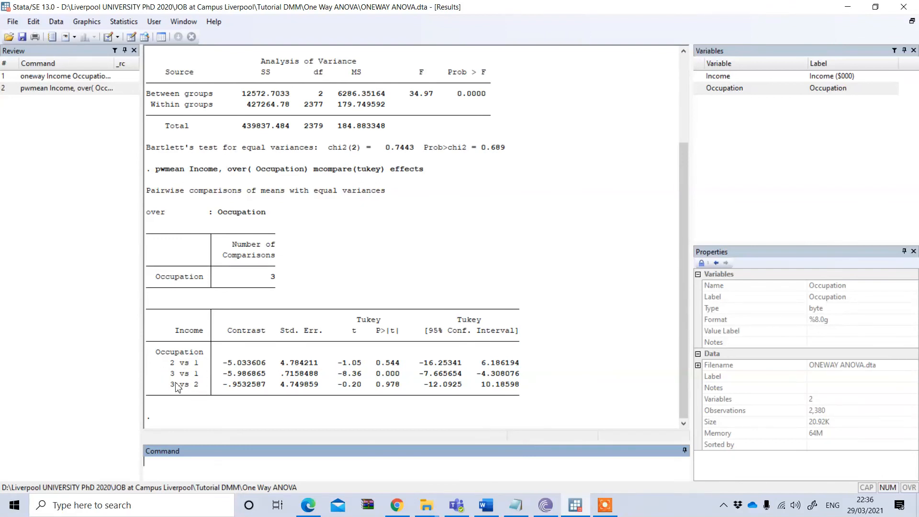
mouse_move(396, 378)
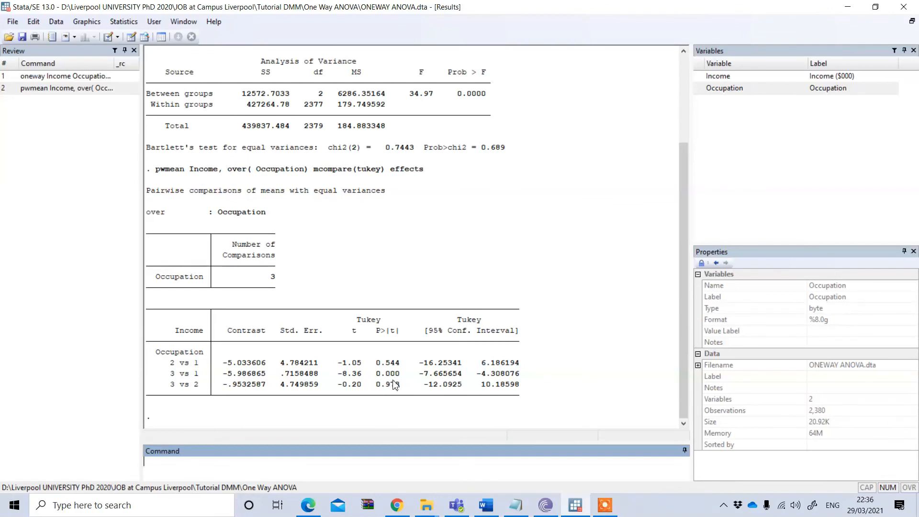
mouse_move(178, 388)
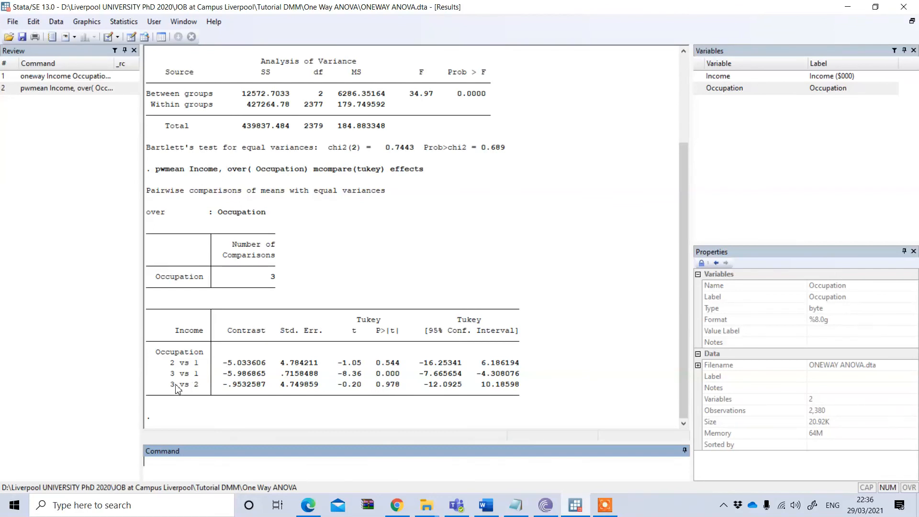
mouse_move(176, 376)
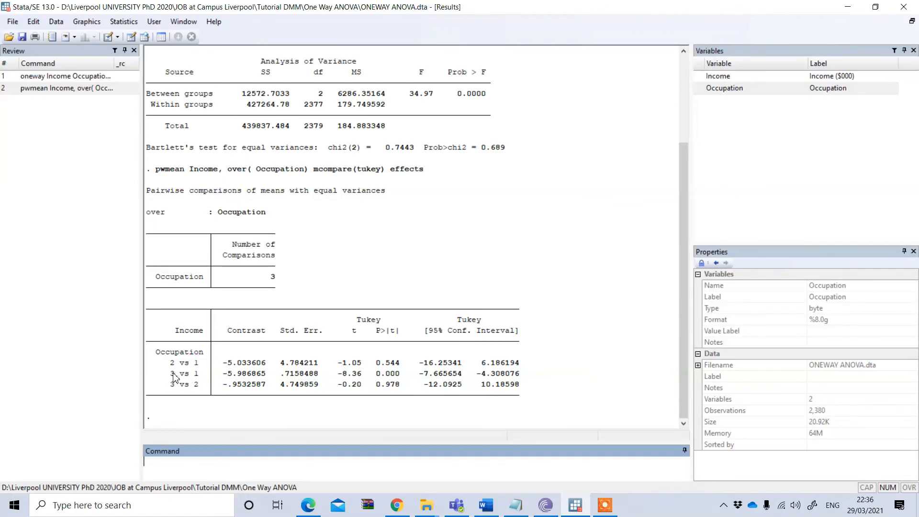
mouse_move(222, 380)
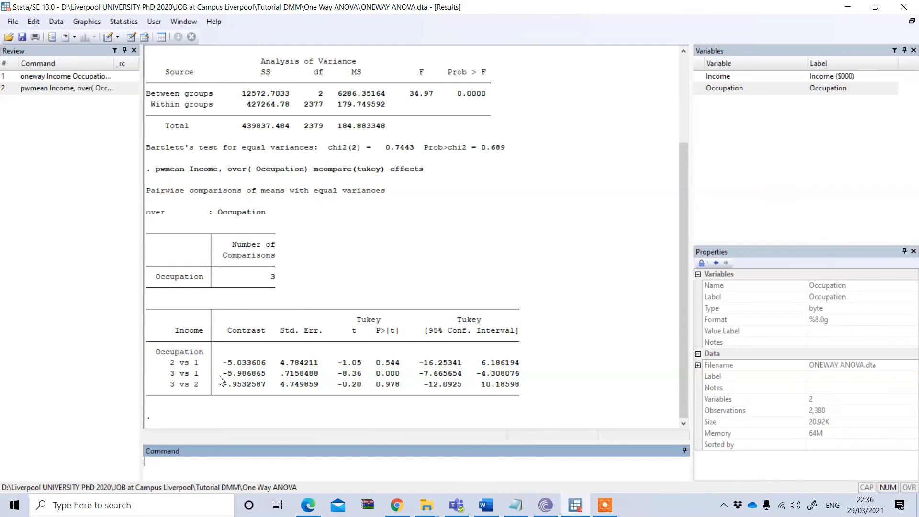
mouse_move(180, 374)
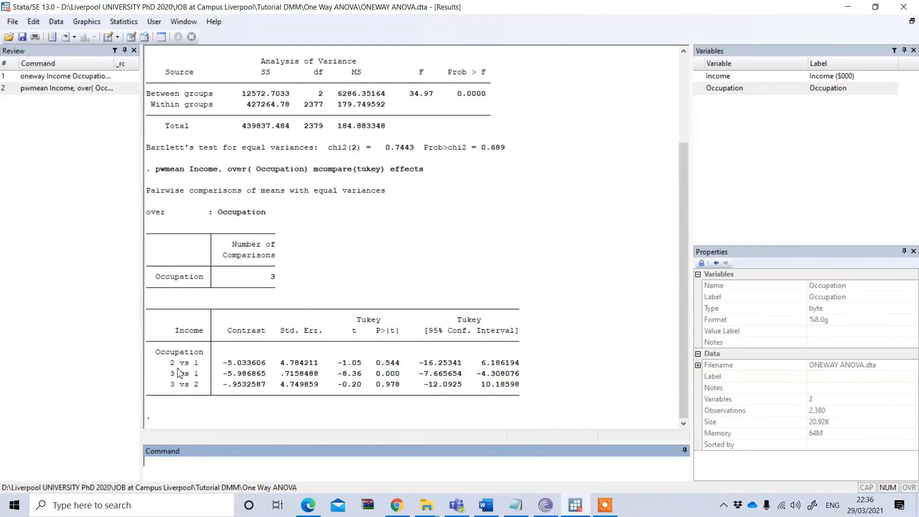
mouse_move(176, 378)
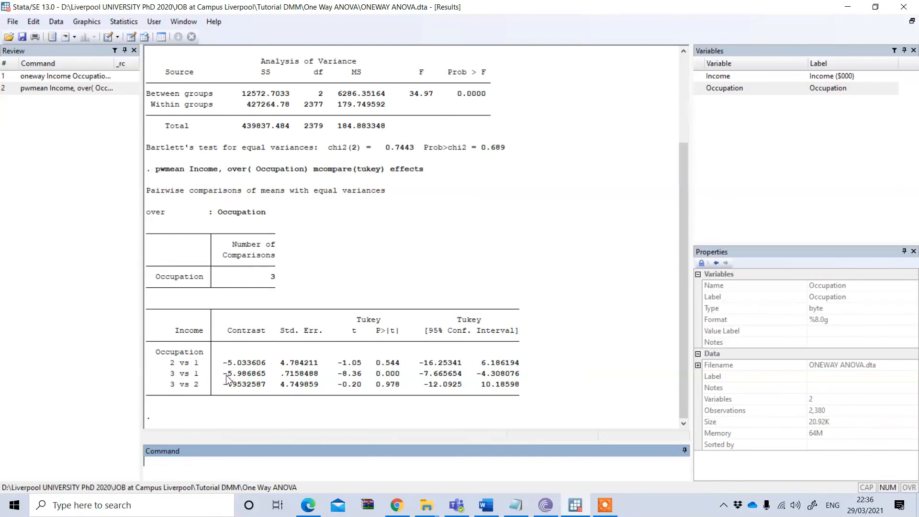
mouse_move(235, 381)
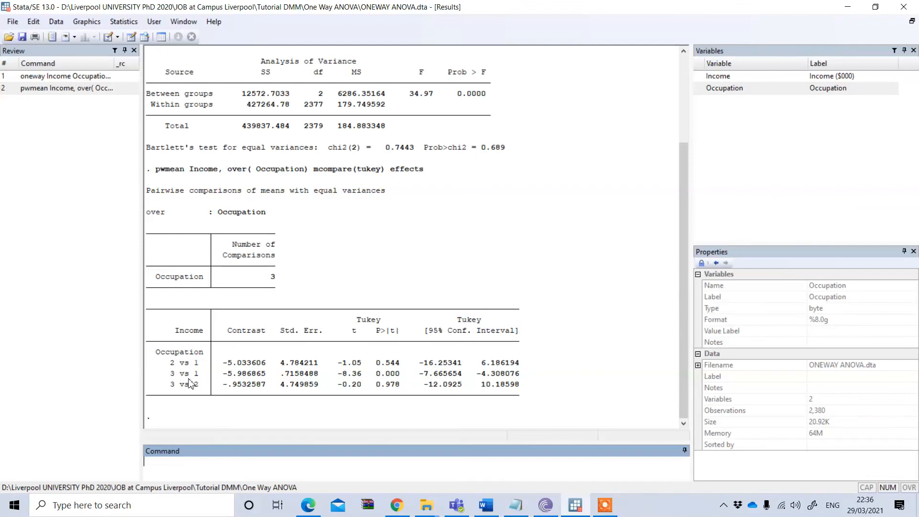
mouse_move(194, 384)
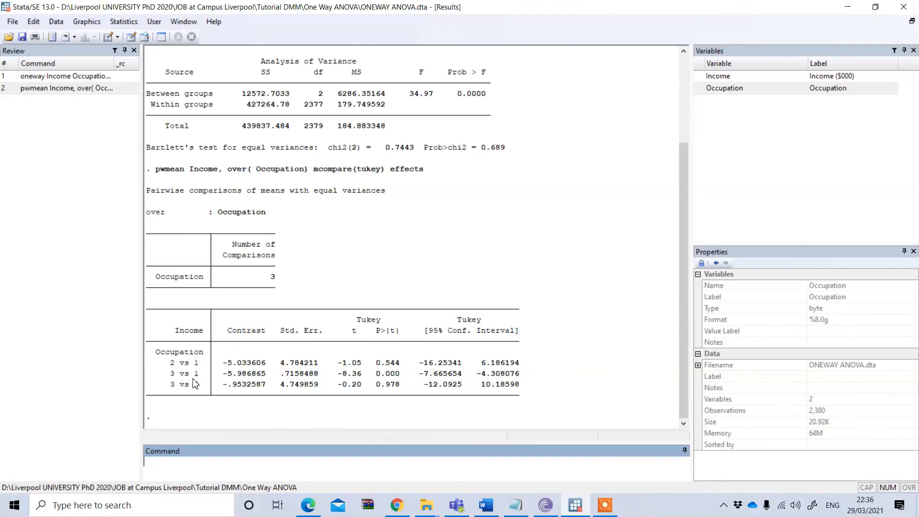
mouse_move(201, 381)
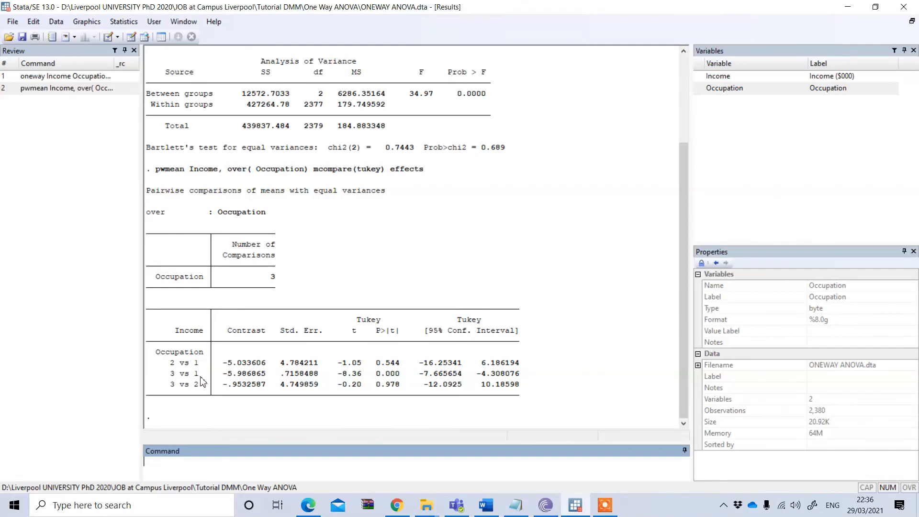
mouse_move(401, 380)
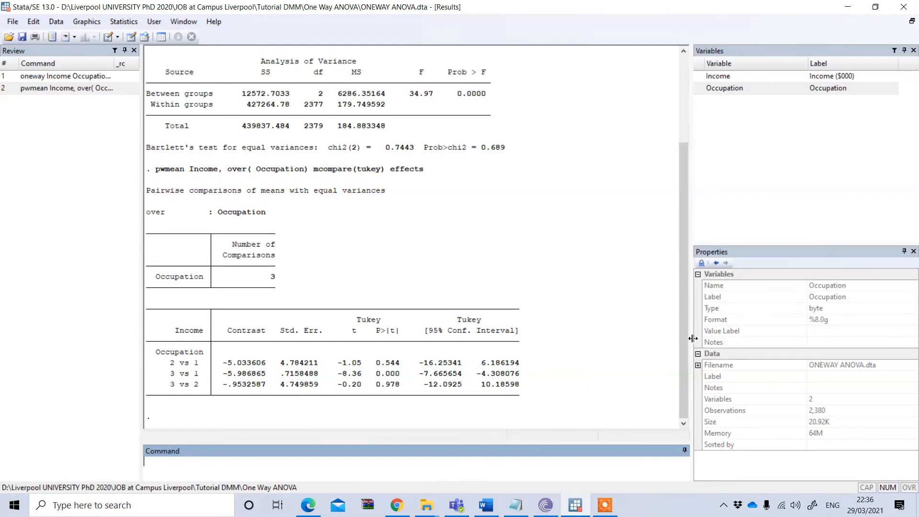
scroll("up", 3)
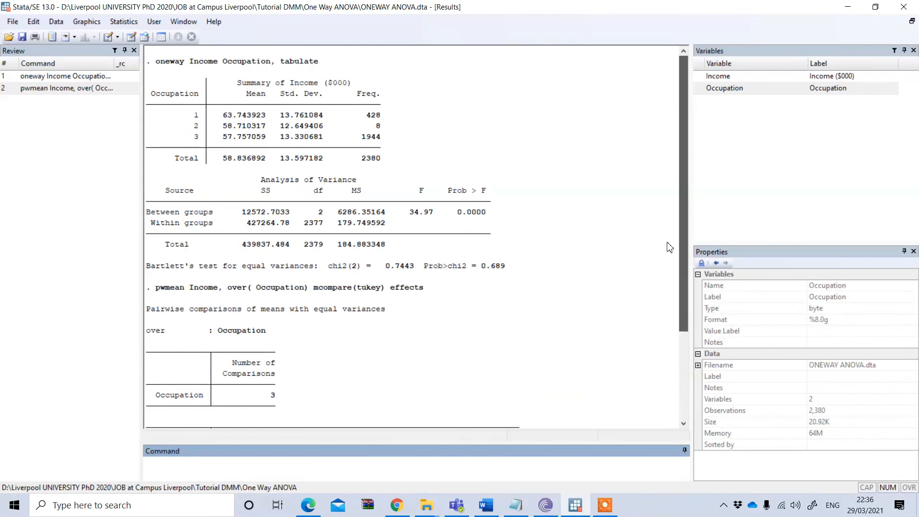
scroll("down", 3)
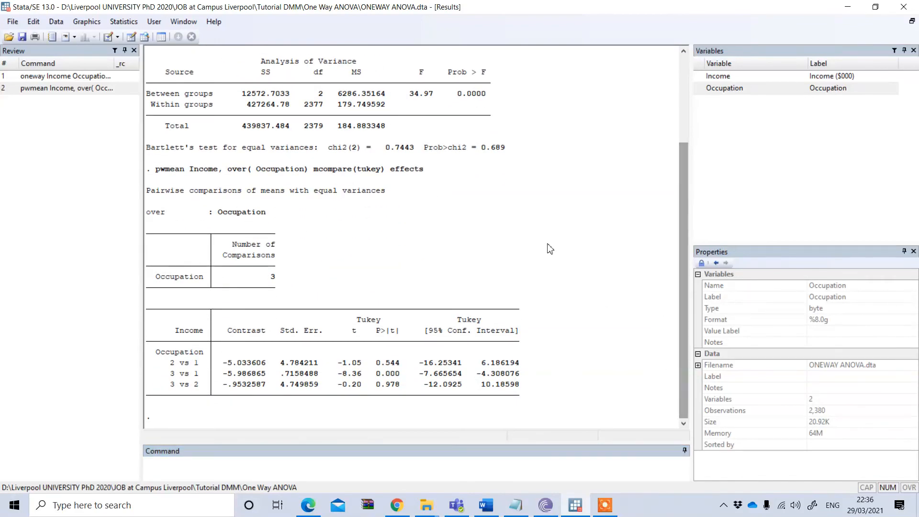
mouse_move(621, 271)
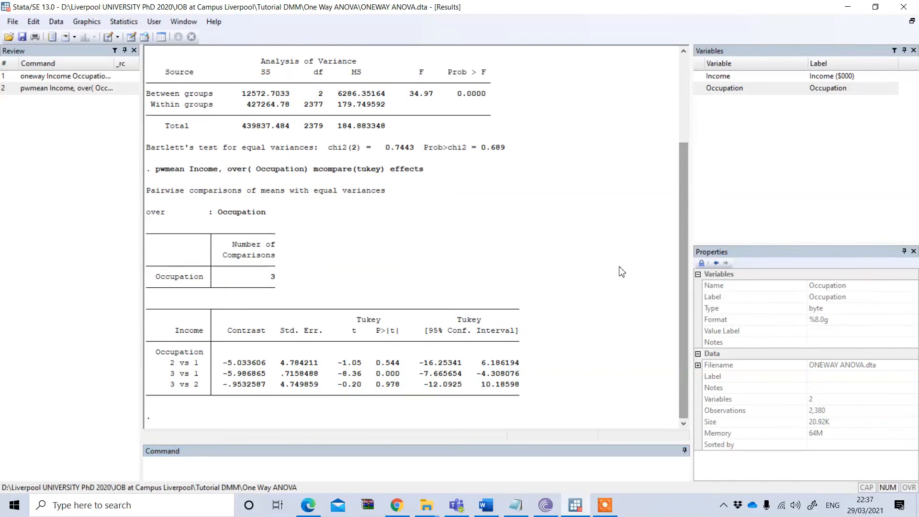